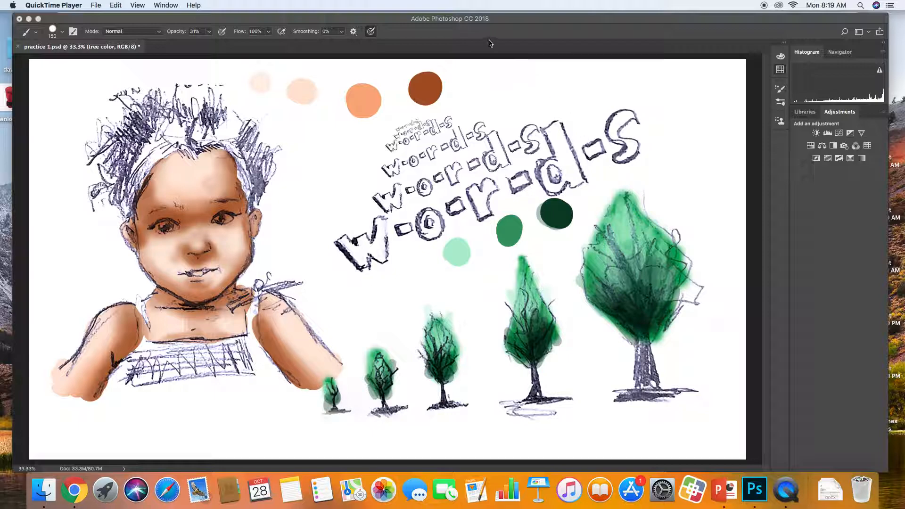
Bring the Photoshop painting to the front and pick the Horizontal Type Tool.
left_click(753, 490)
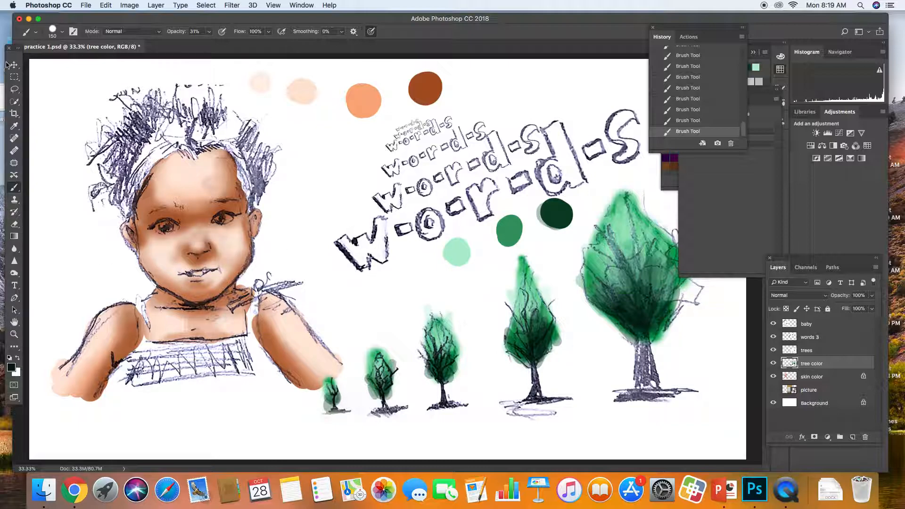
mouse_move(14, 291)
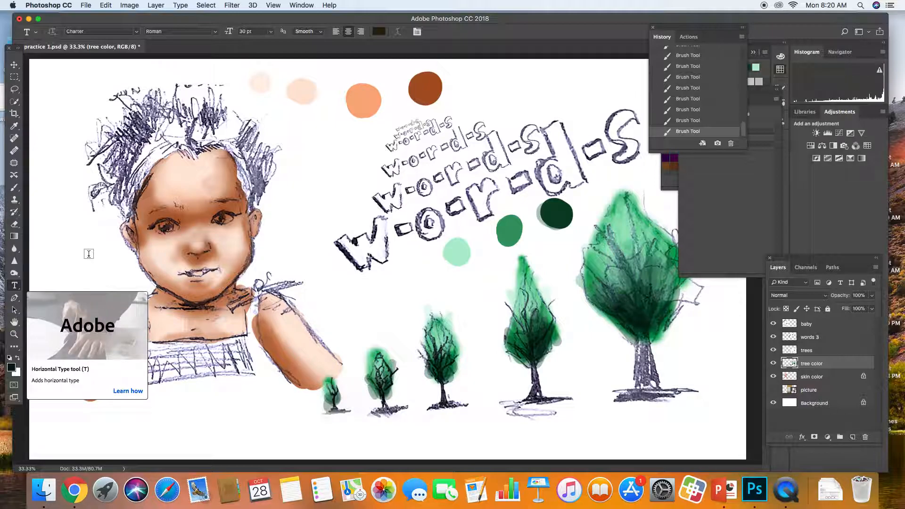
left_click(15, 285)
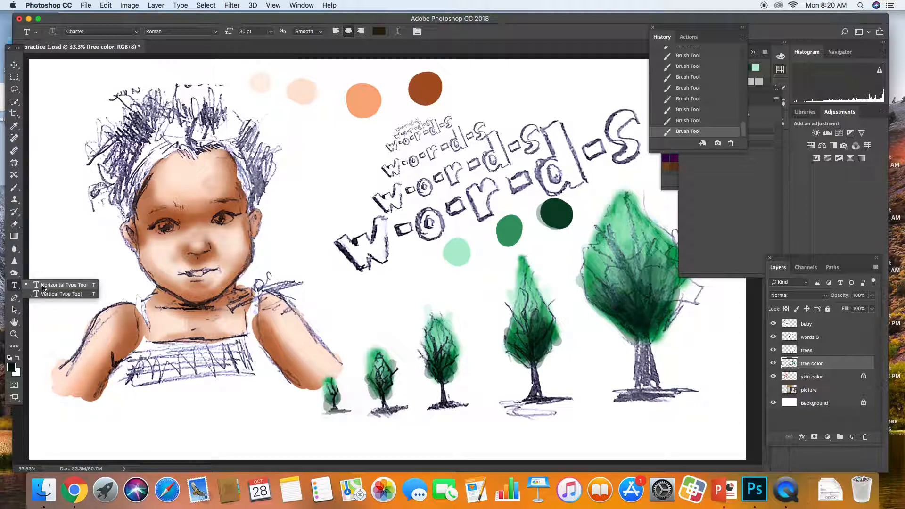
mouse_move(45, 296)
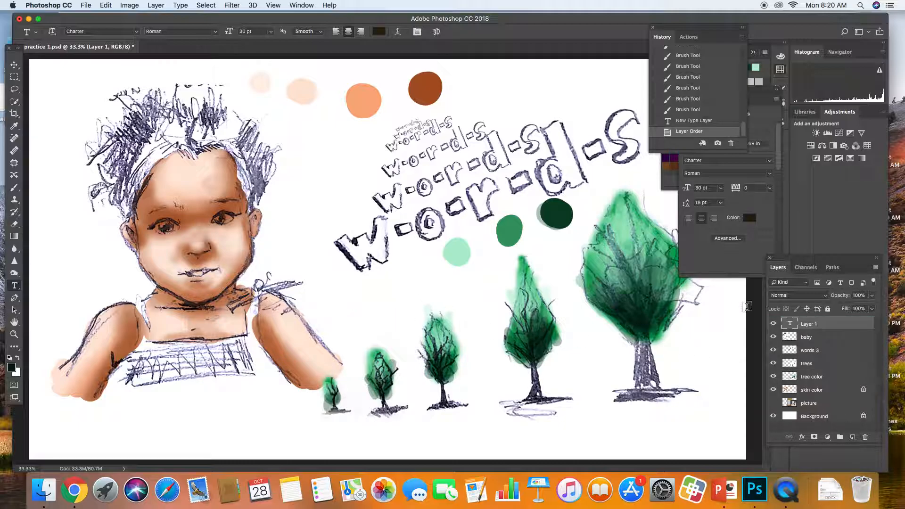
left_click(362, 301)
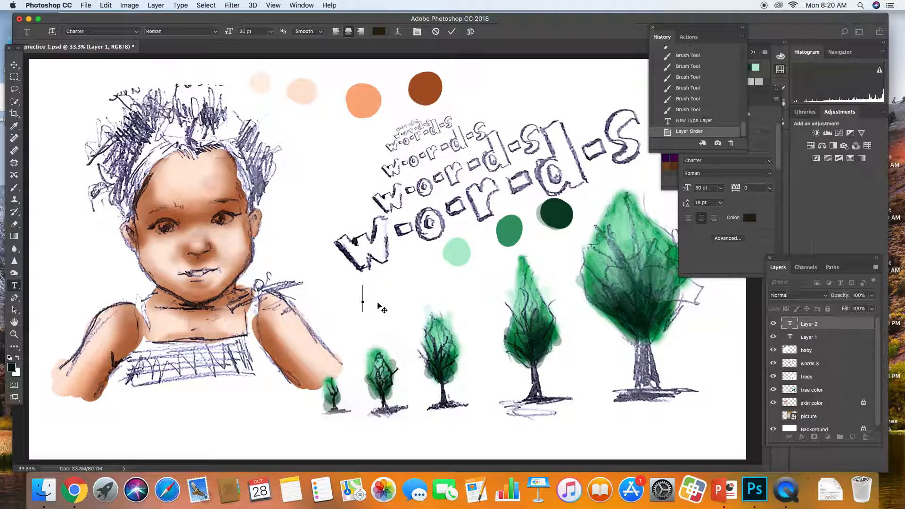
left_click(810, 324)
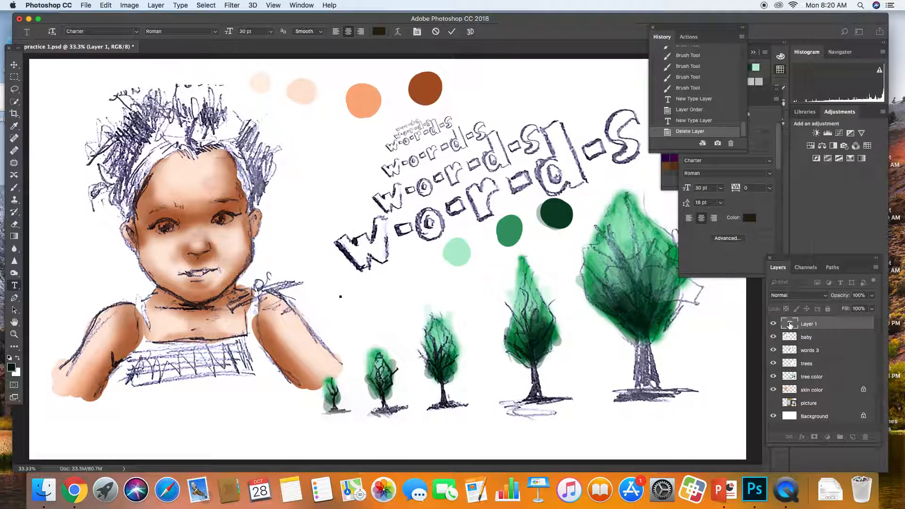
type("Ayumi")
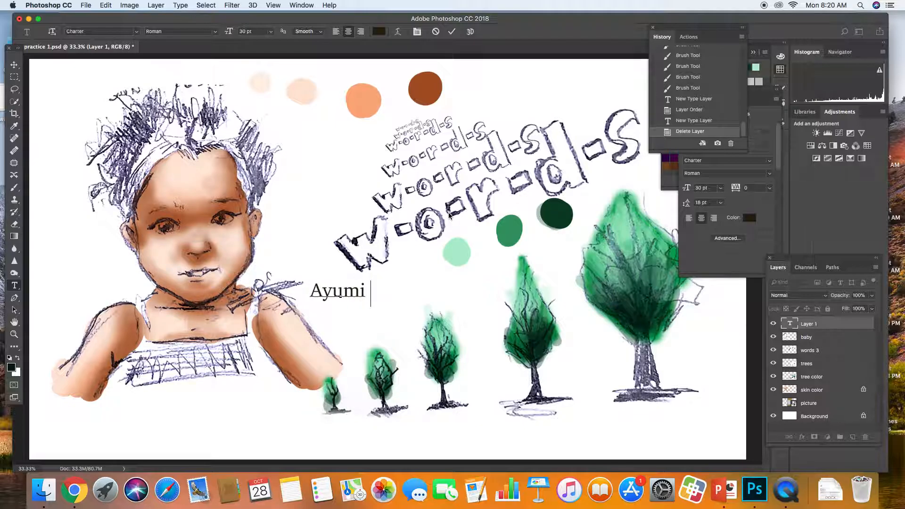
type("Wan")
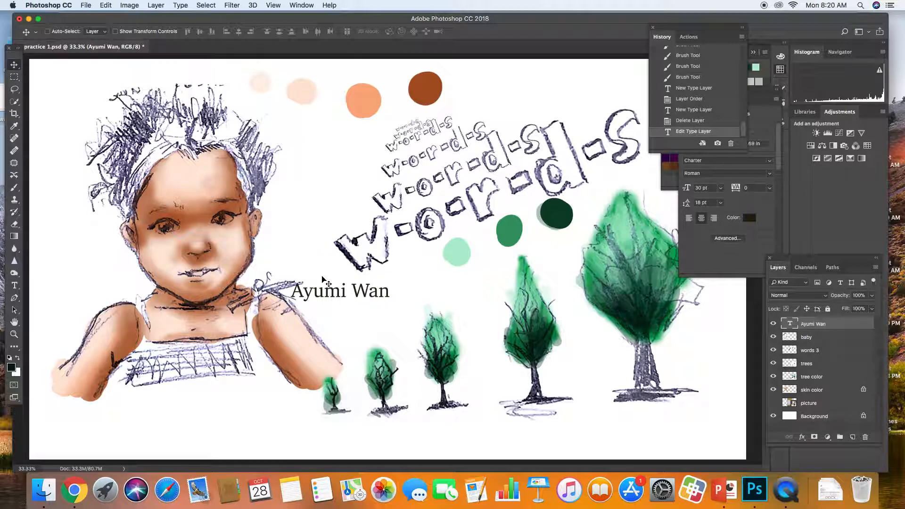
left_click_drag(340, 290, 408, 271)
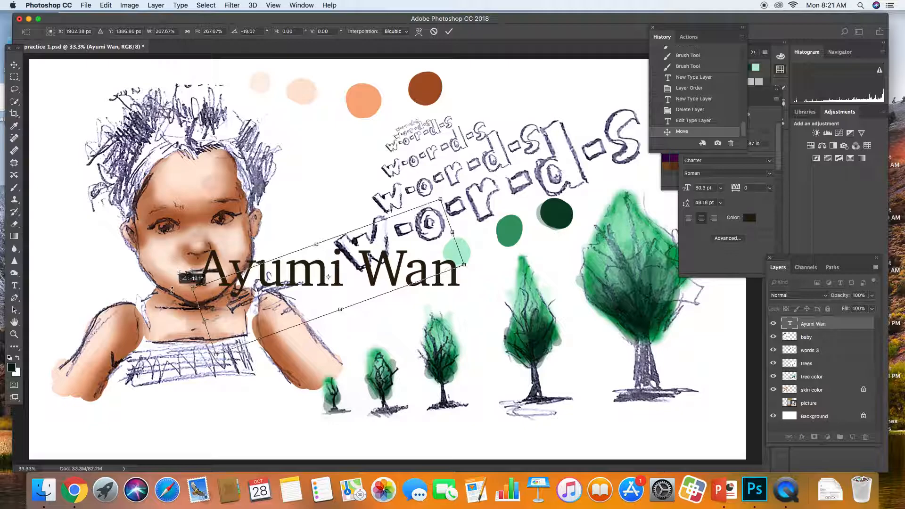
left_click_drag(439, 199, 455, 231)
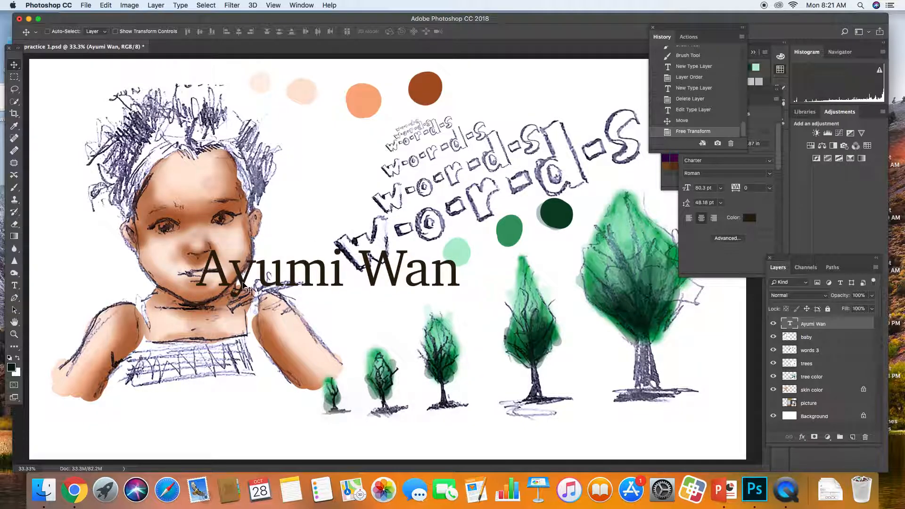
left_click_drag(327, 268, 373, 170)
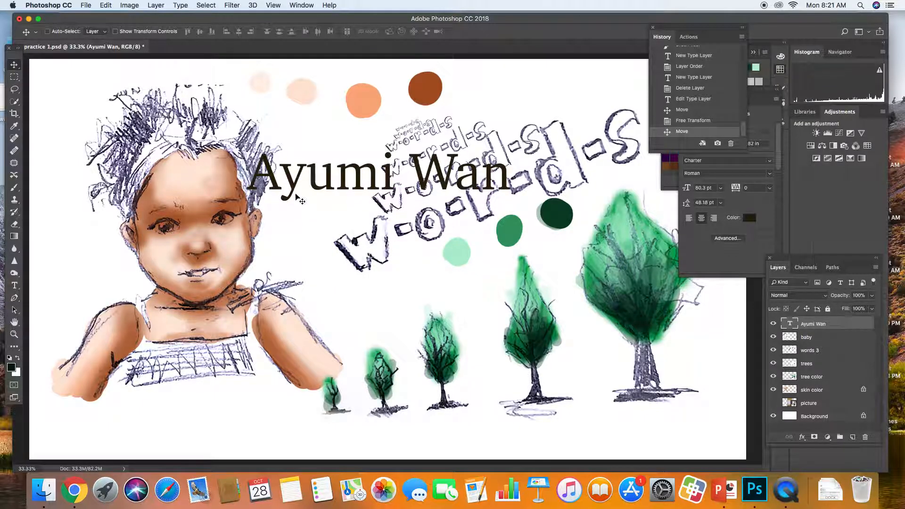
left_click_drag(375, 170, 398, 130)
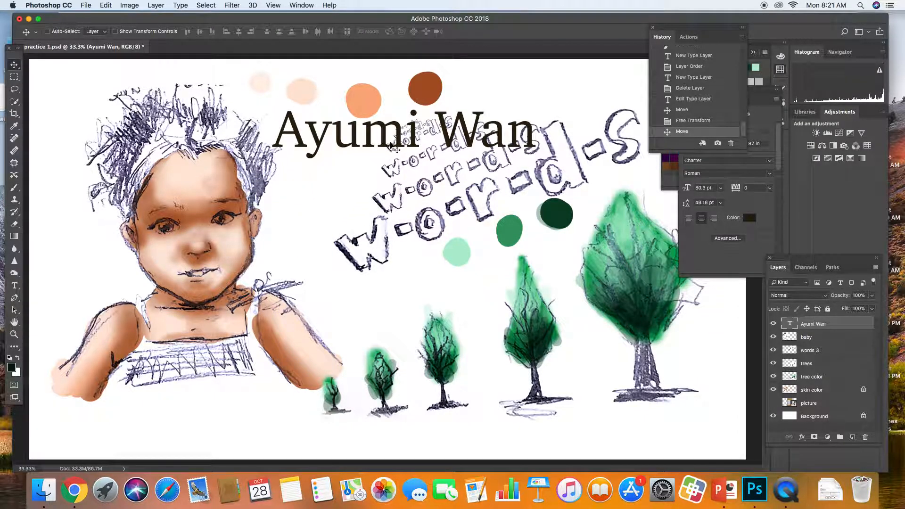
left_click_drag(398, 127, 179, 422)
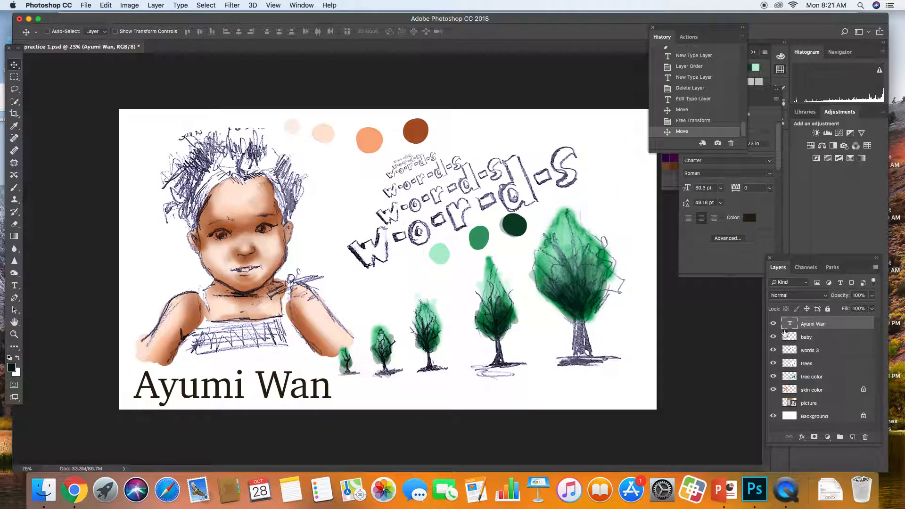
mouse_move(456, 340)
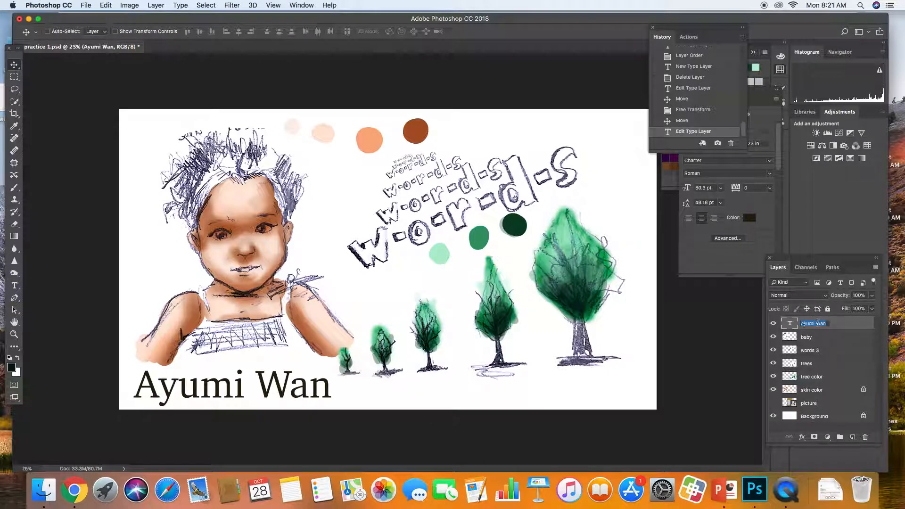
double_click(231, 385)
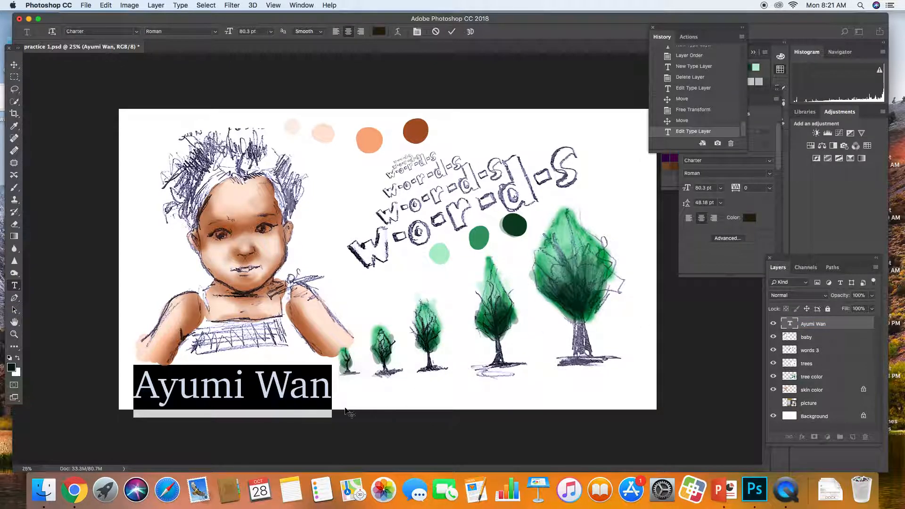
mouse_move(131, 152)
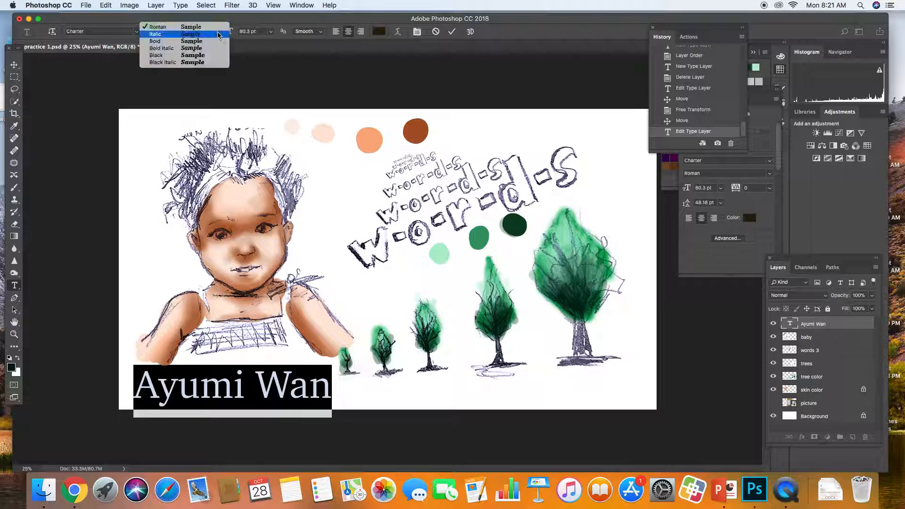
left_click(156, 26)
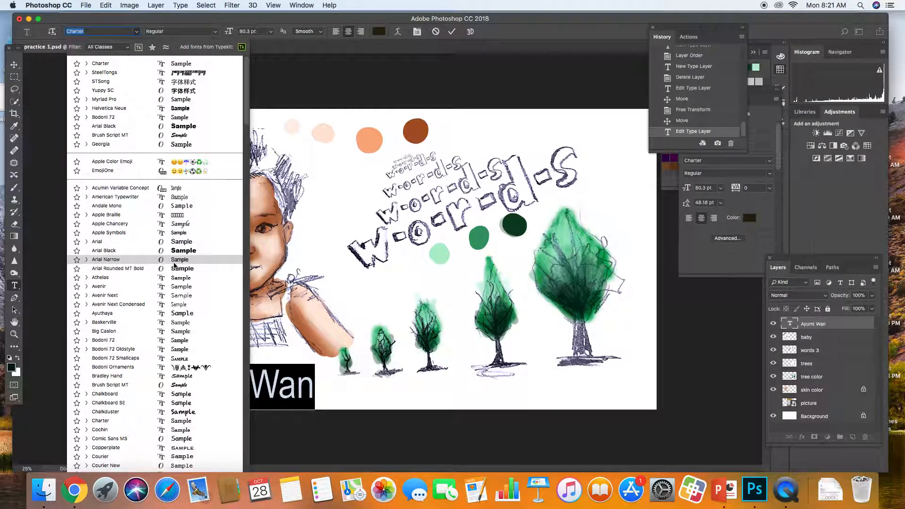
left_click(99, 277)
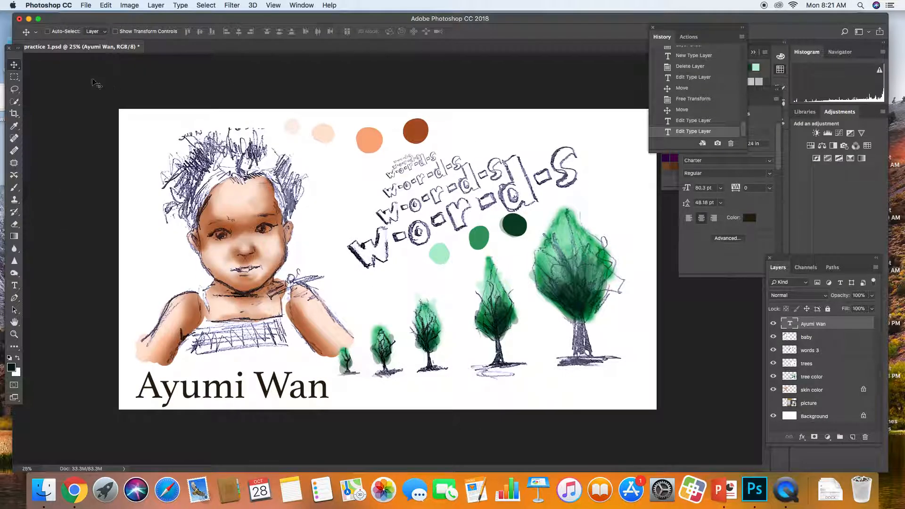
left_click_drag(231, 385, 514, 177)
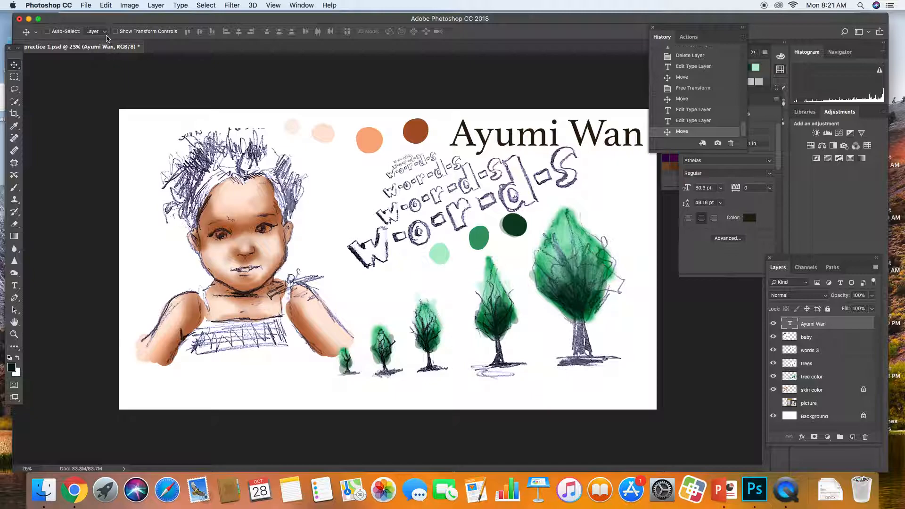
mouse_move(729, 291)
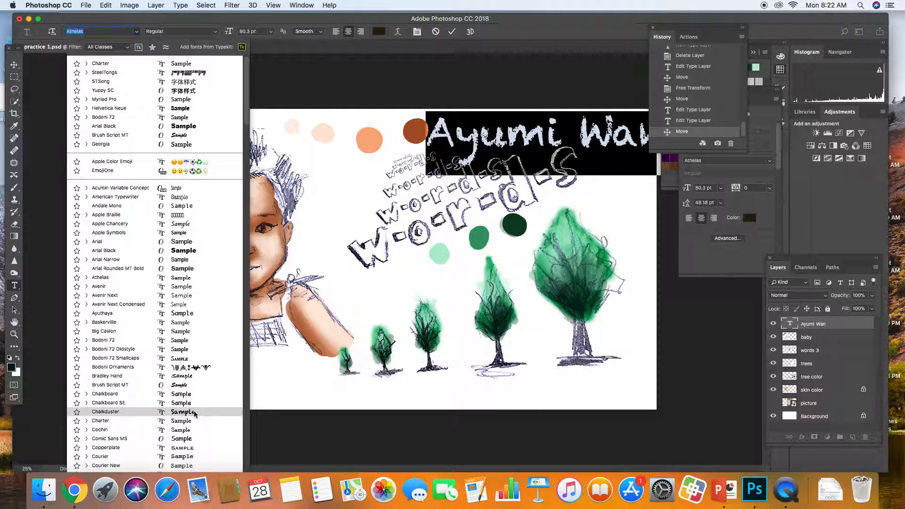
left_click(105, 411)
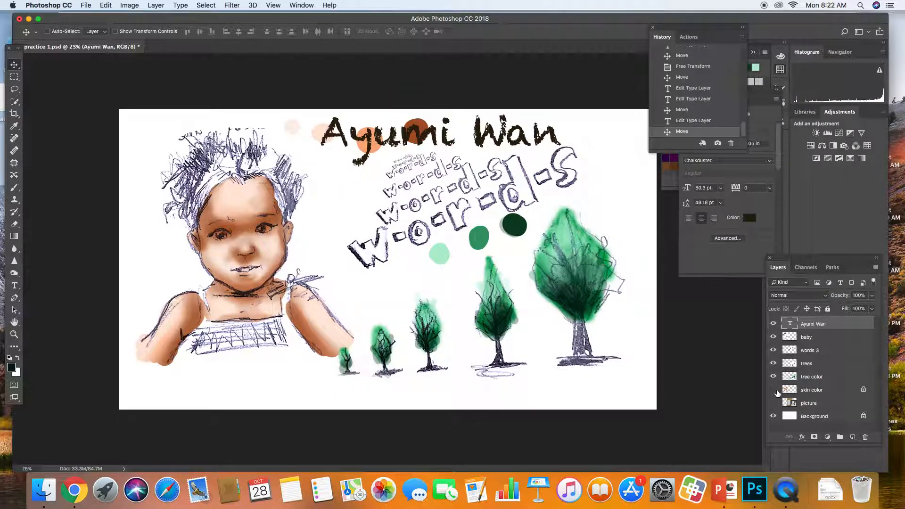
Unlock the skin color layer, turn the title pink, and set its size to 80 pt.
left_click(812, 390)
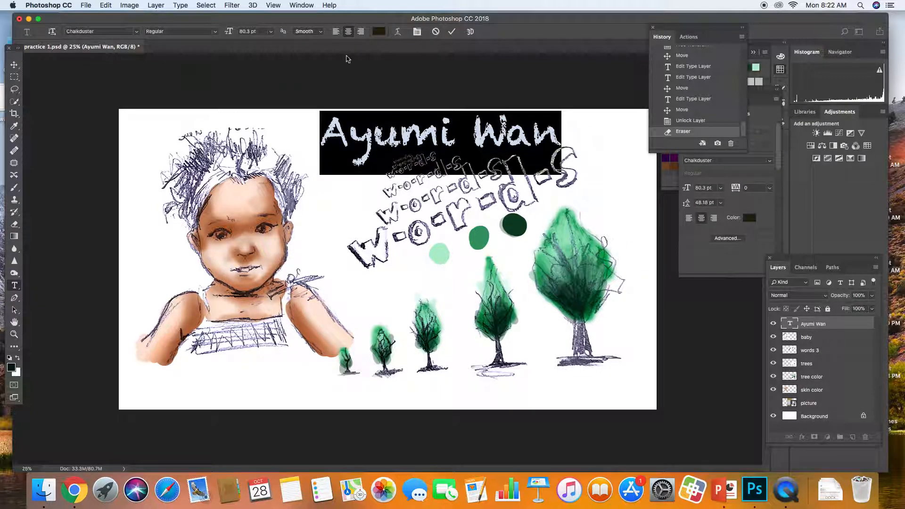
left_click(378, 32)
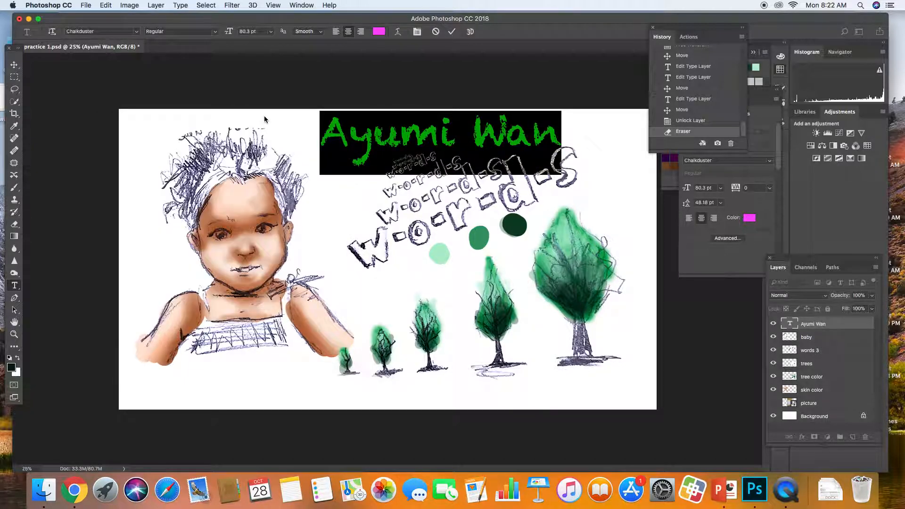
left_click(269, 31)
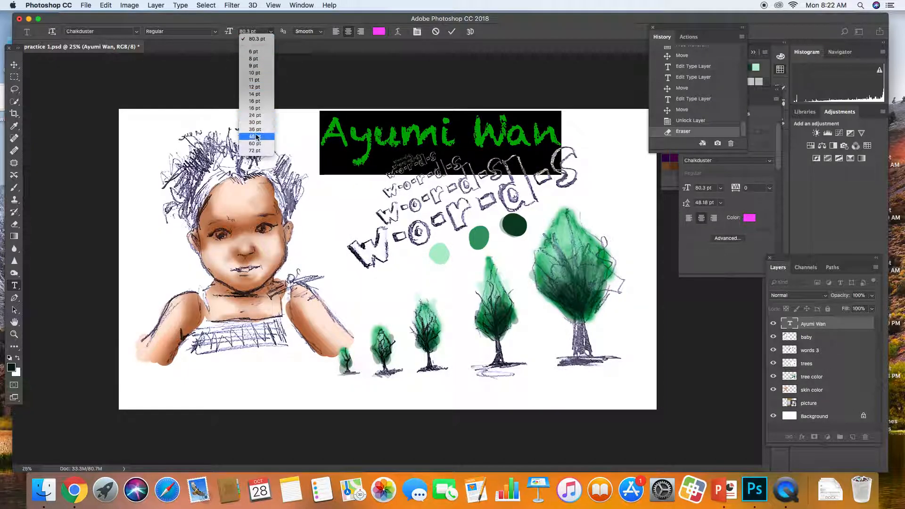
left_click(254, 150)
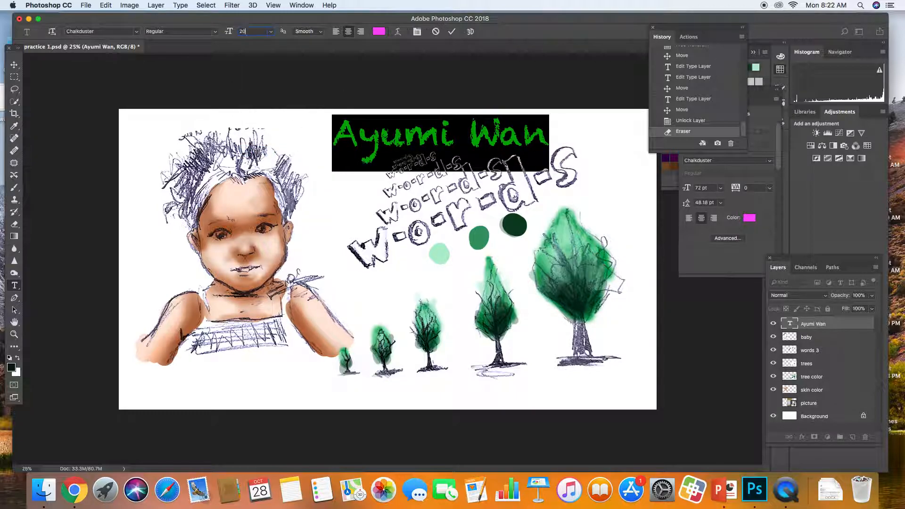
type("200 pt")
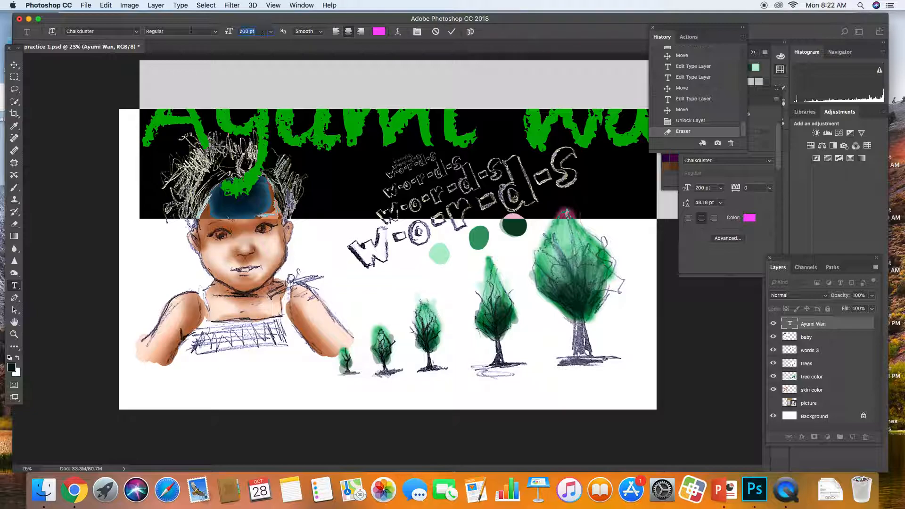
type("80")
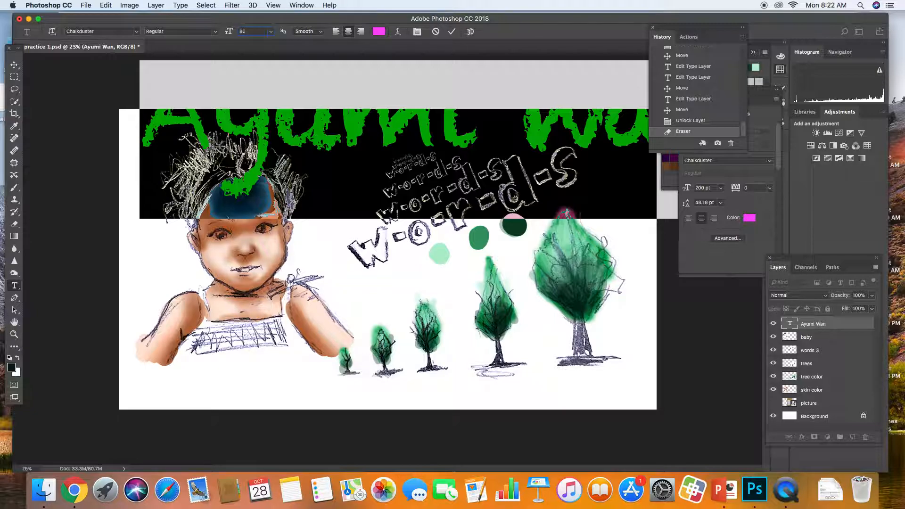
left_click(270, 32)
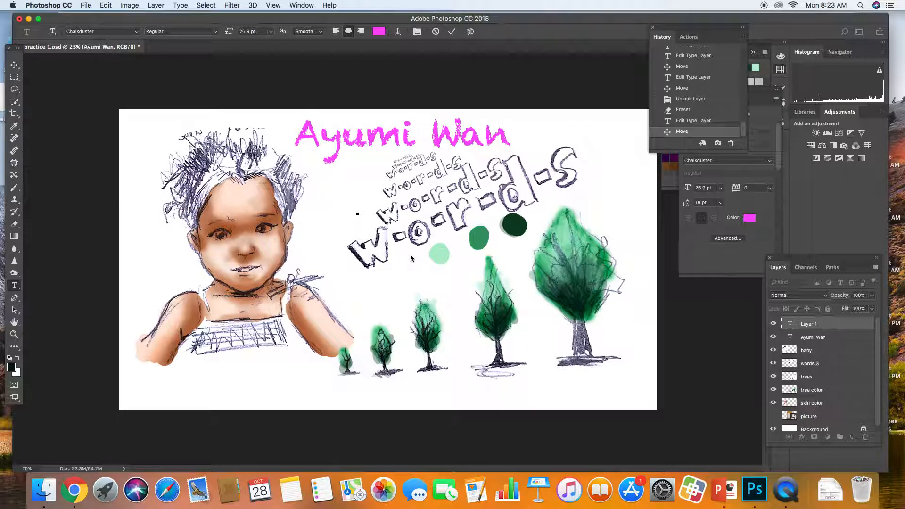
Type the journal's opening about the most beautiful thing: daughter Ayumi growing up...
type("The")
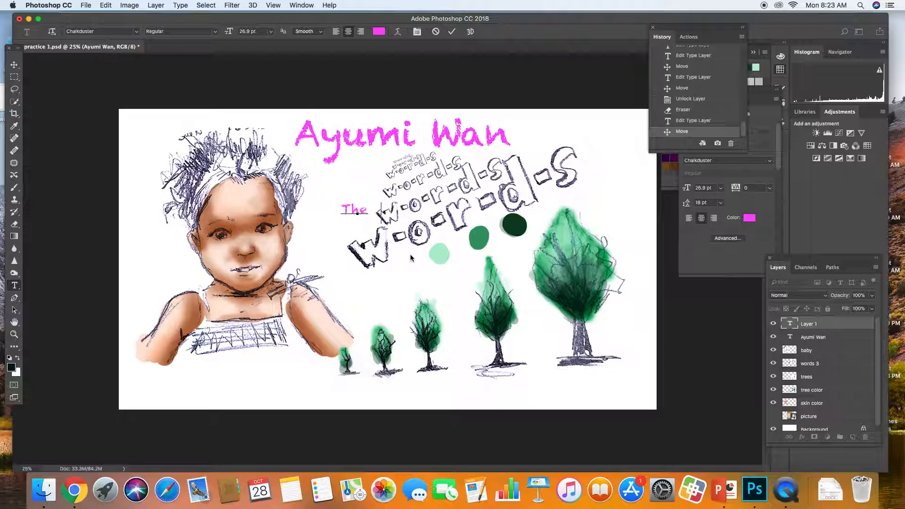
type("most beautiful thing I have ever seen is")
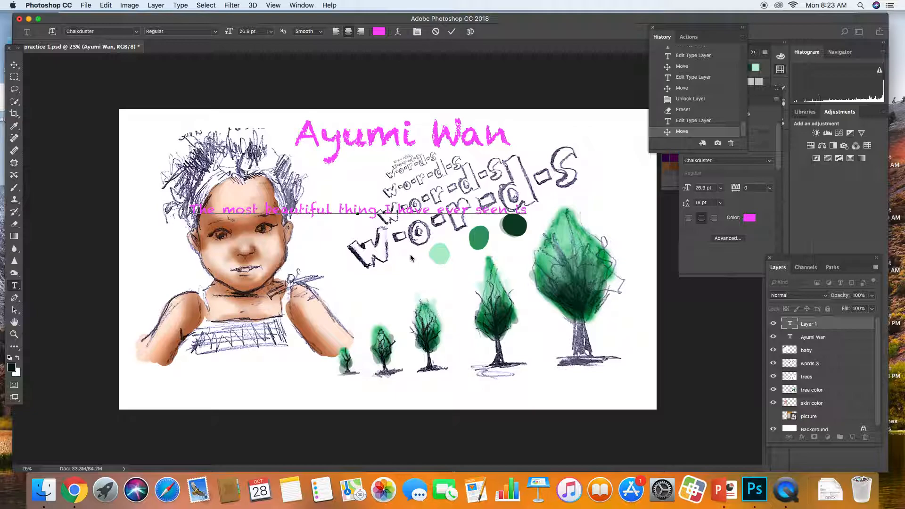
type("my daughter")
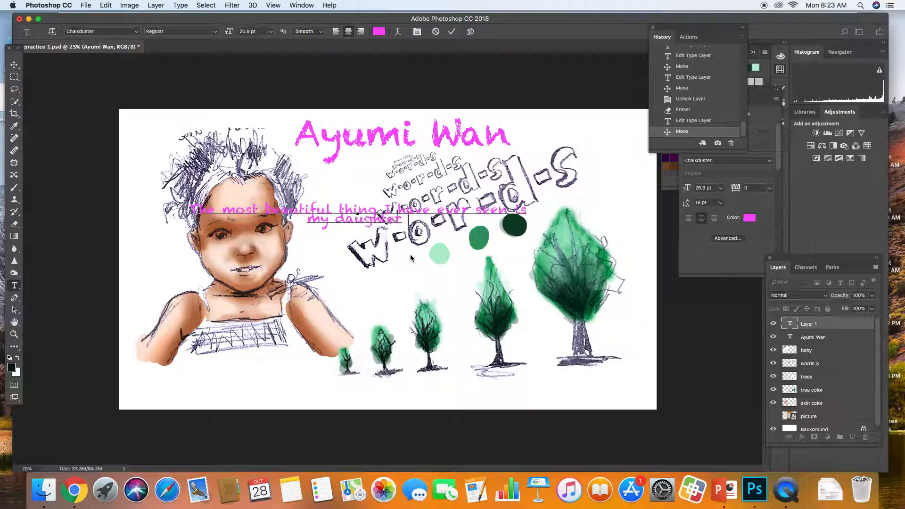
type("ayumi")
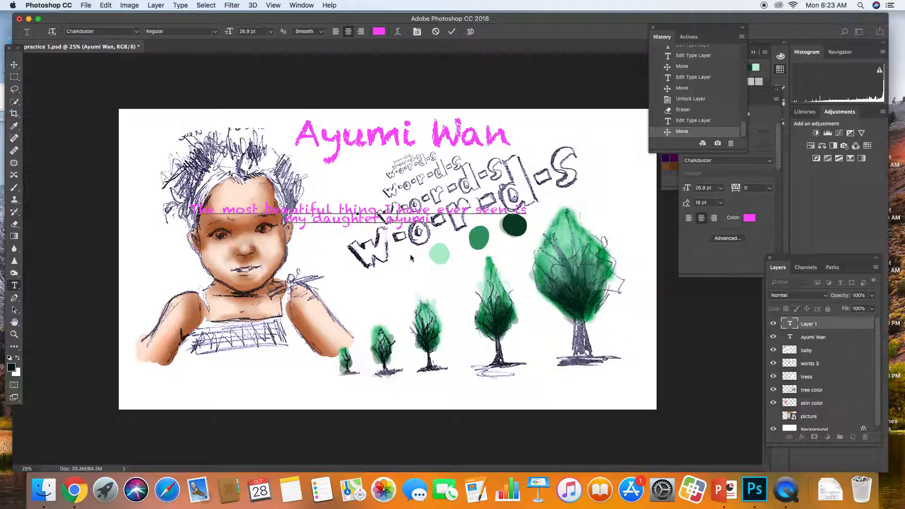
left_click(427, 218)
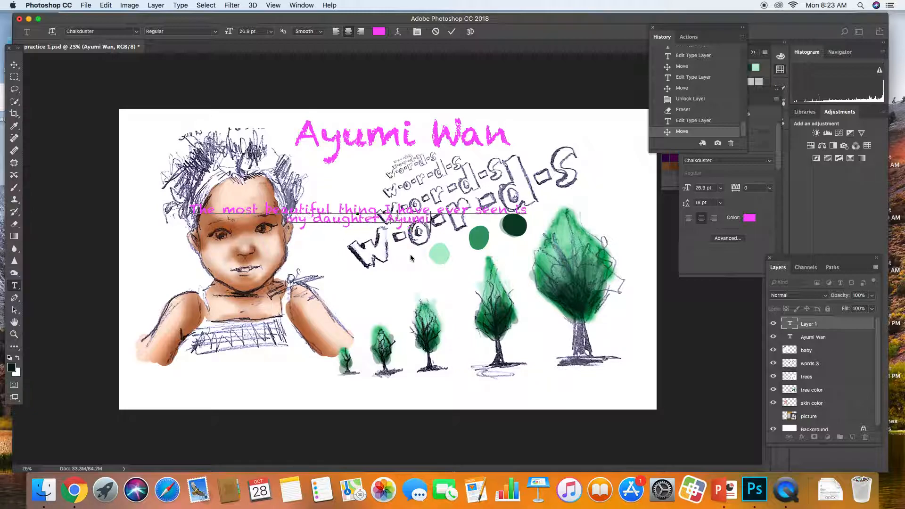
type("growing up")
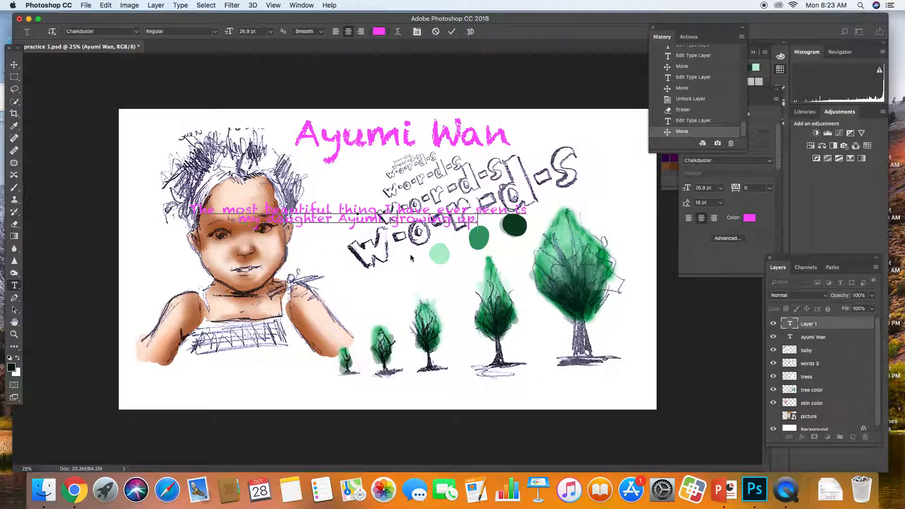
type("...")
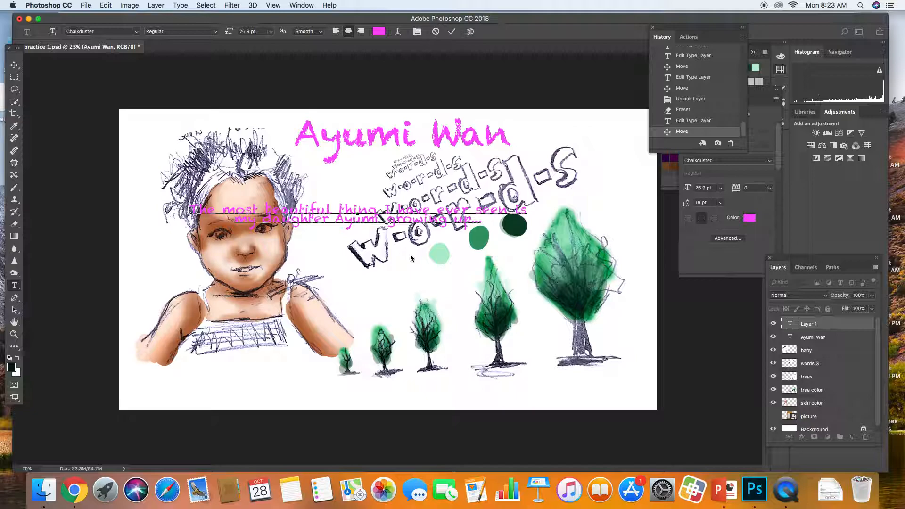
Continue the paragraph about her growing each day, learning to talk and even run.
type("Each day she is")
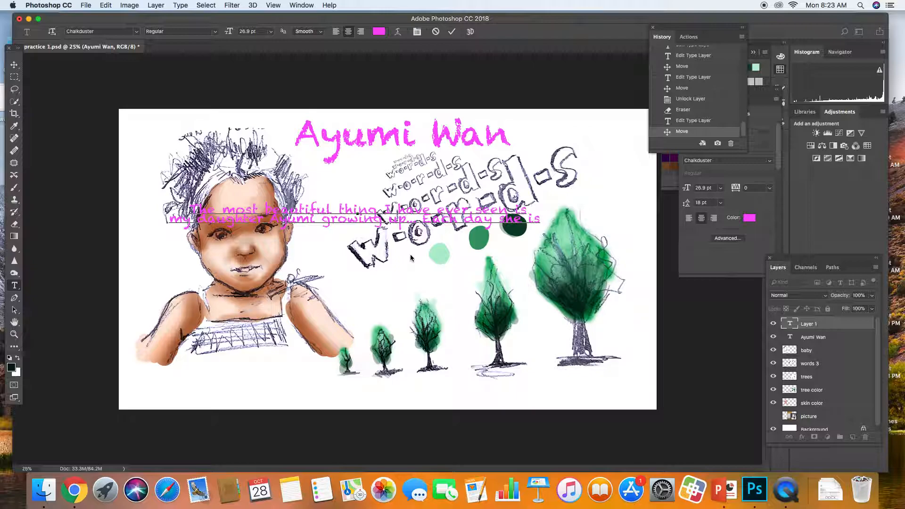
type("growing more and more .These past few days,")
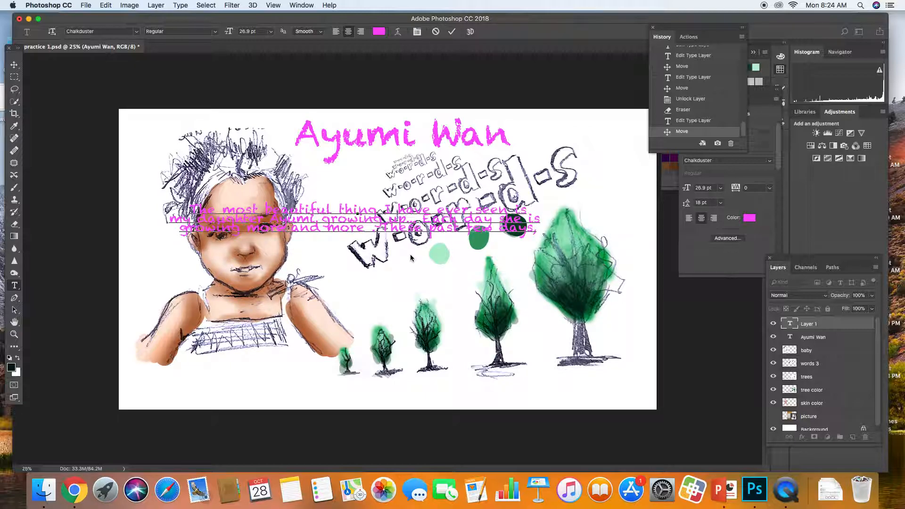
type("she ha")
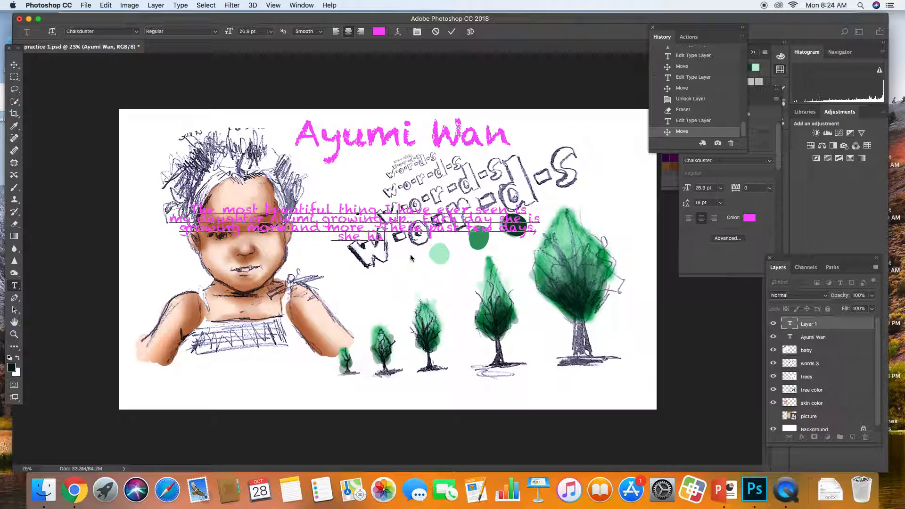
type("she has learned to put words into sentence")
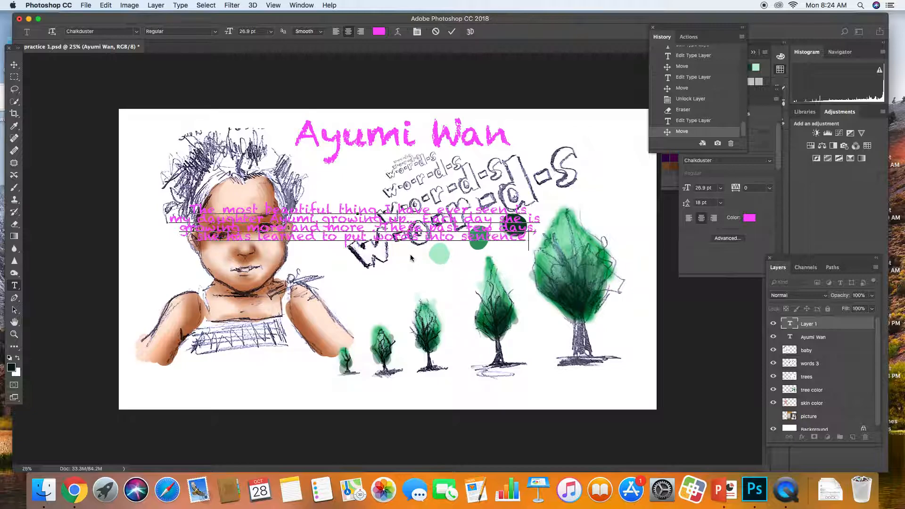
type("and even run on her own.")
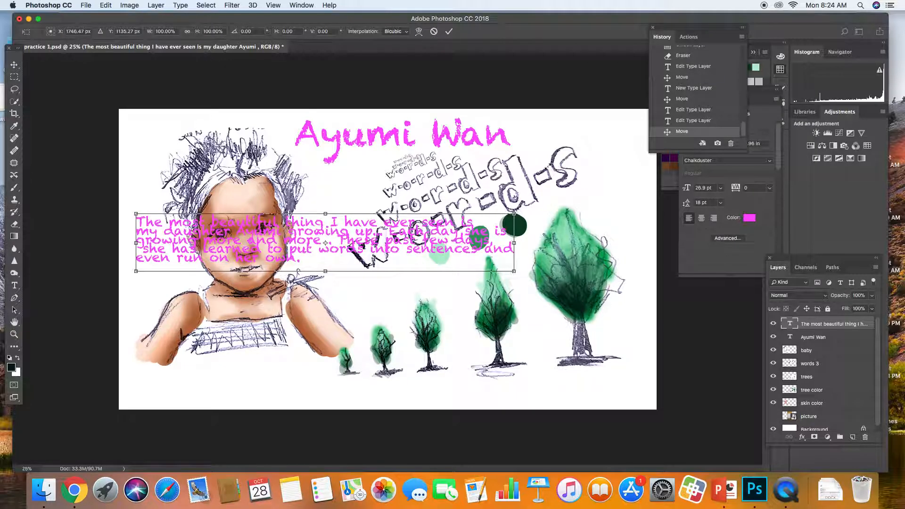
Enlarge the journal paragraph across the top and fade it to 42% opacity.
left_click_drag(515, 271, 597, 271)
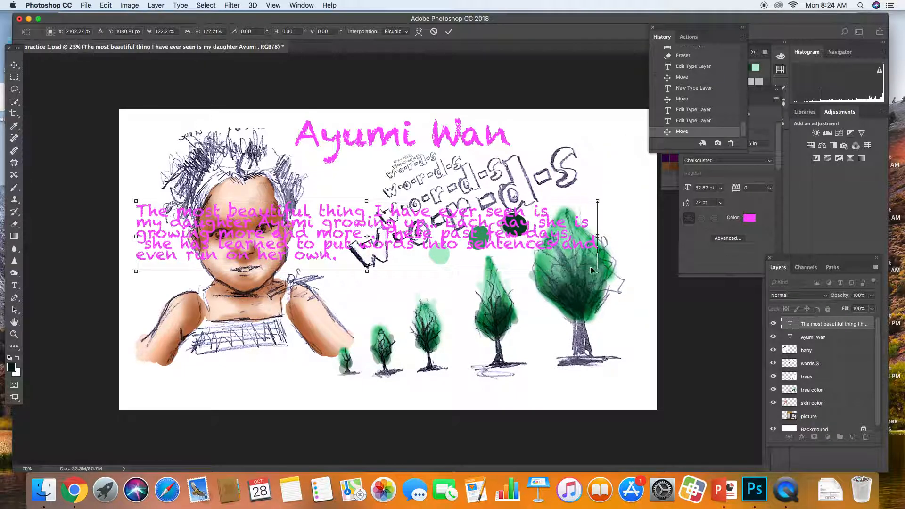
left_click_drag(598, 270, 628, 276)
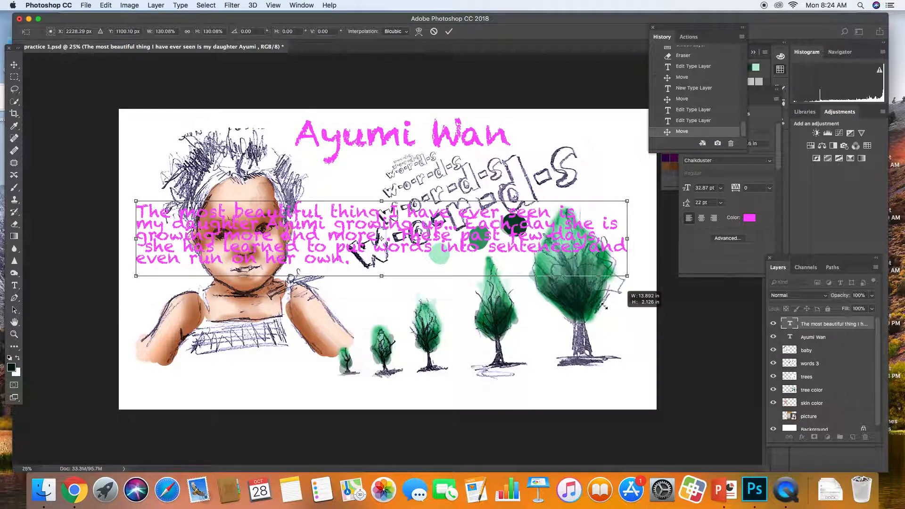
left_click_drag(381, 238, 380, 185)
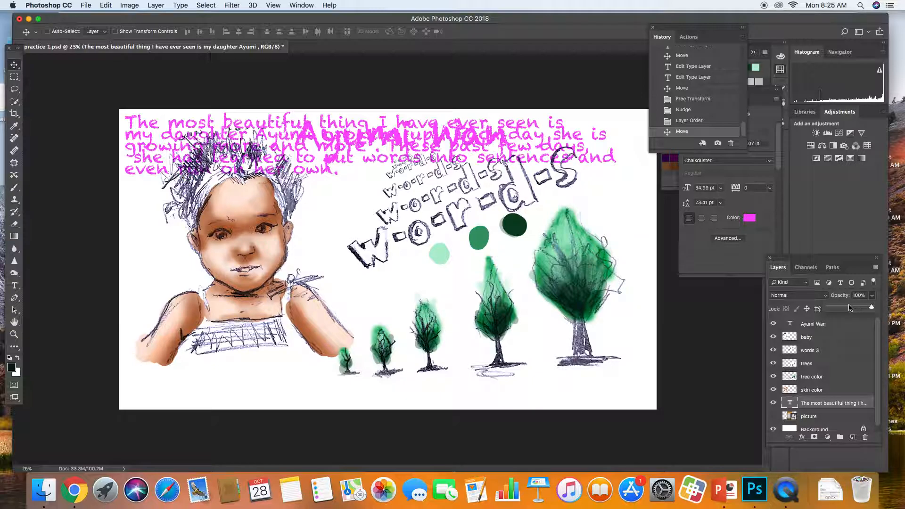
left_click_drag(864, 308, 845, 308)
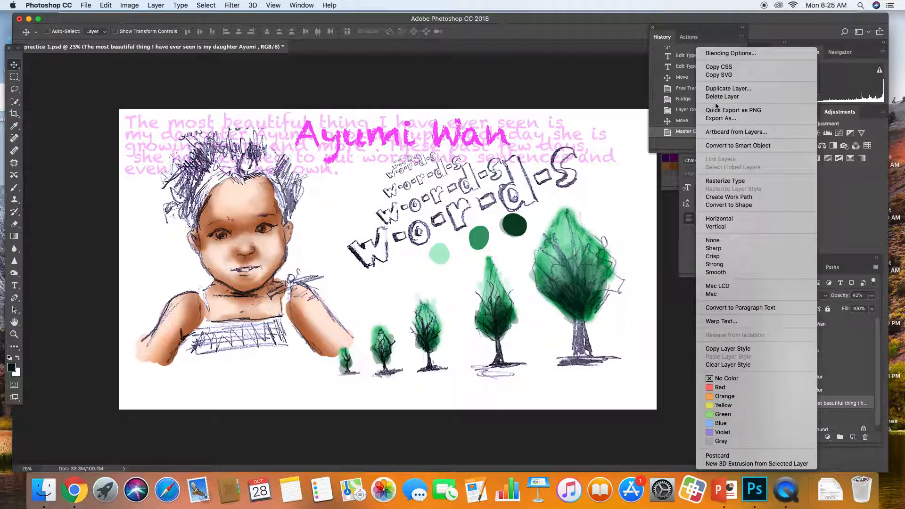
Create two duplicates of the faded journal text layer and select one copy.
left_click(728, 88)
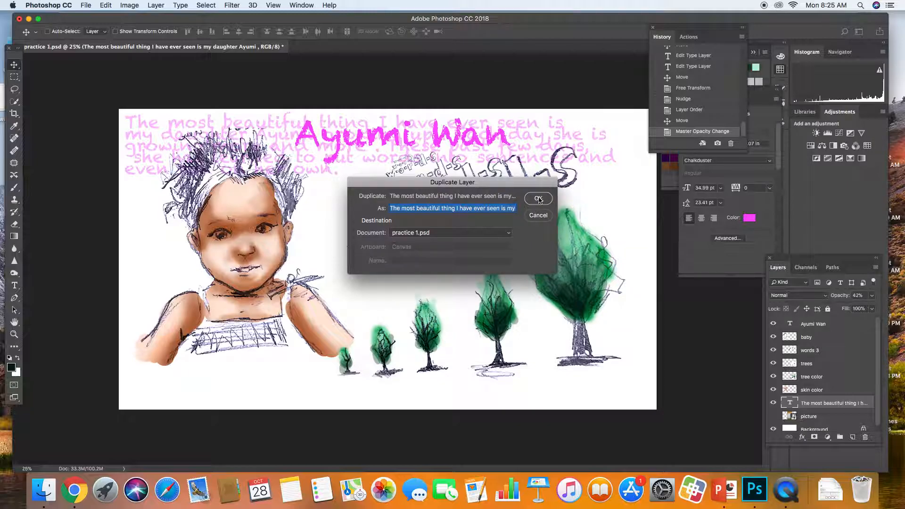
left_click(537, 199)
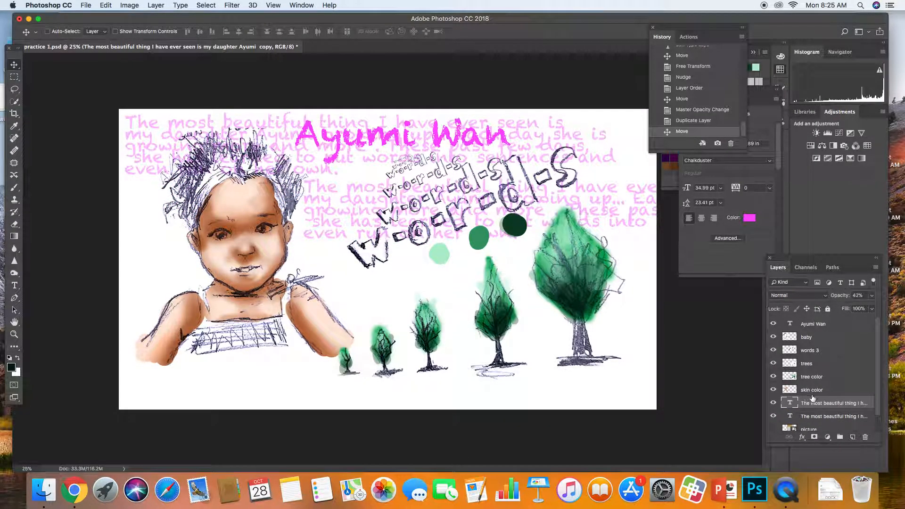
right_click(834, 403)
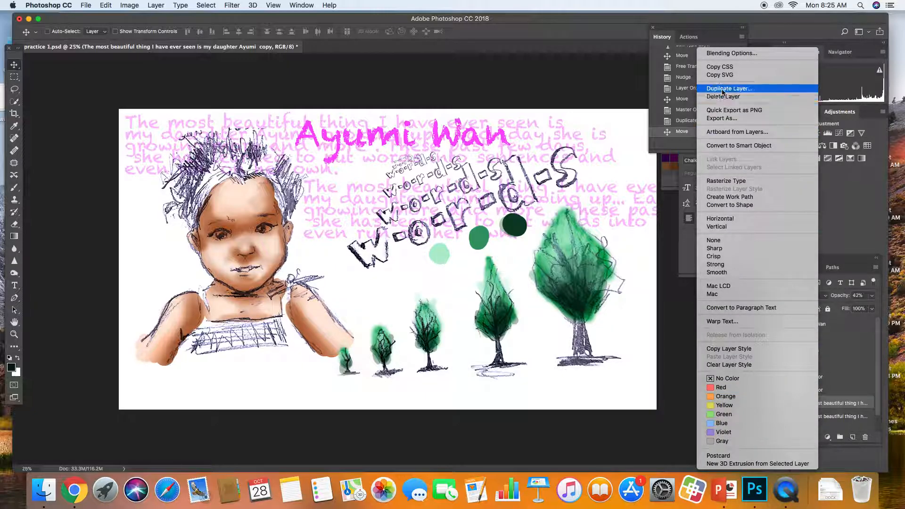
left_click(729, 88)
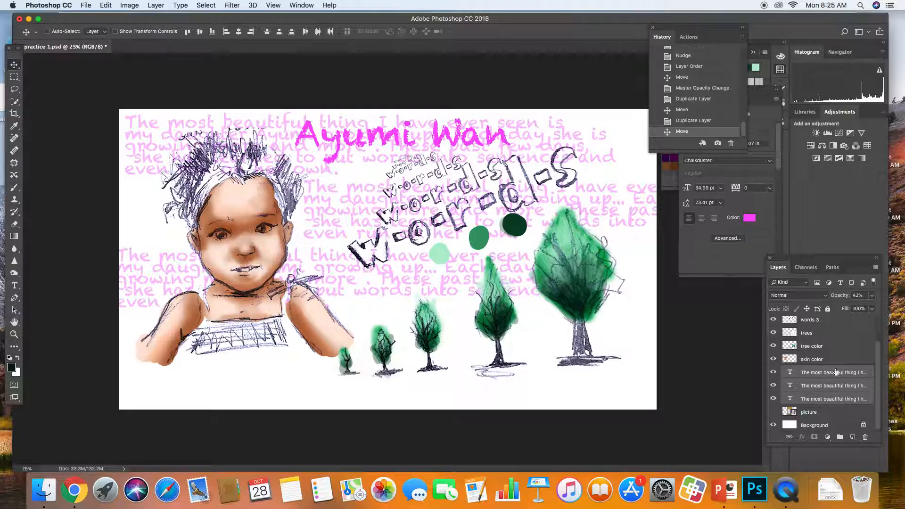
left_click(833, 398)
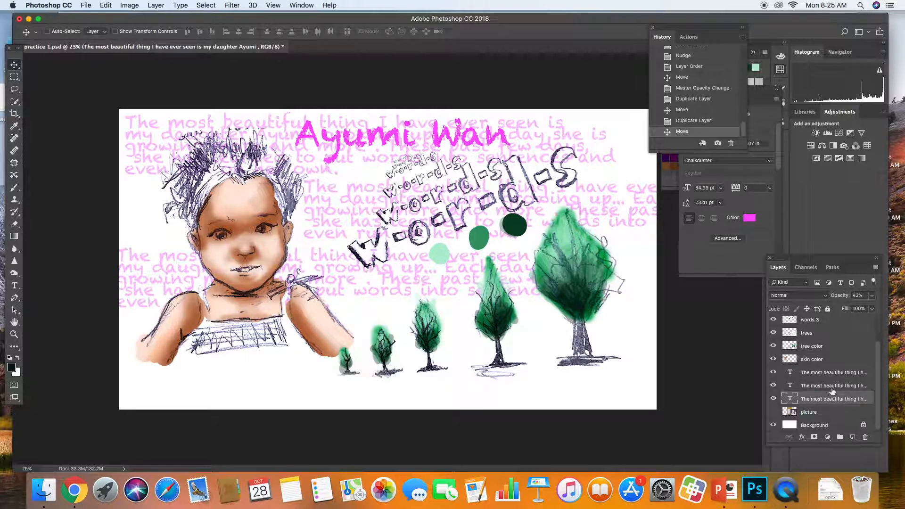
Select a journal text copy and shift it to a new spot.
left_click(833, 372)
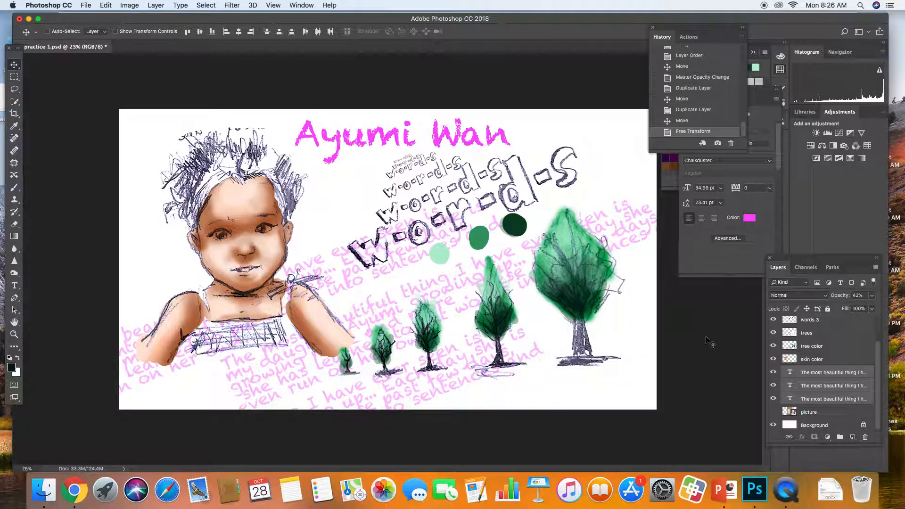
left_click(833, 385)
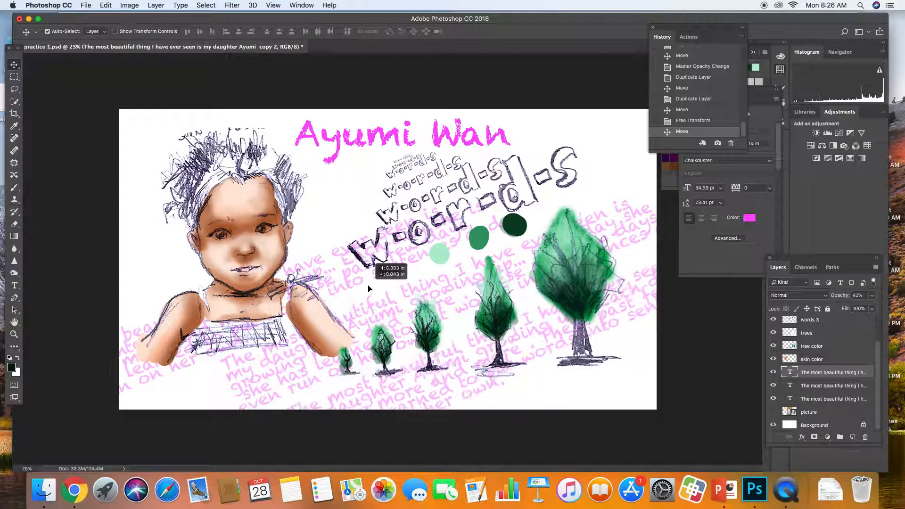
left_click_drag(369, 289, 334, 274)
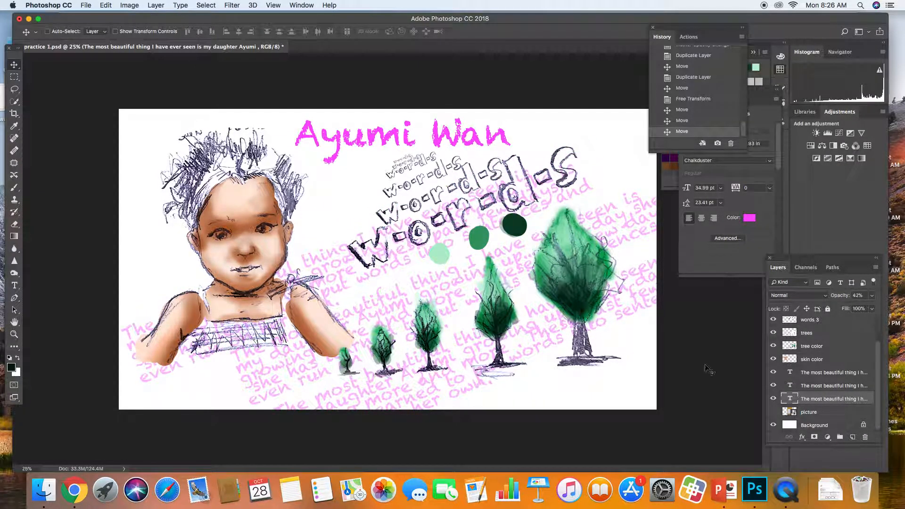
Duplicate the journal text layer once more to fill the upper-left area.
right_click(833, 398)
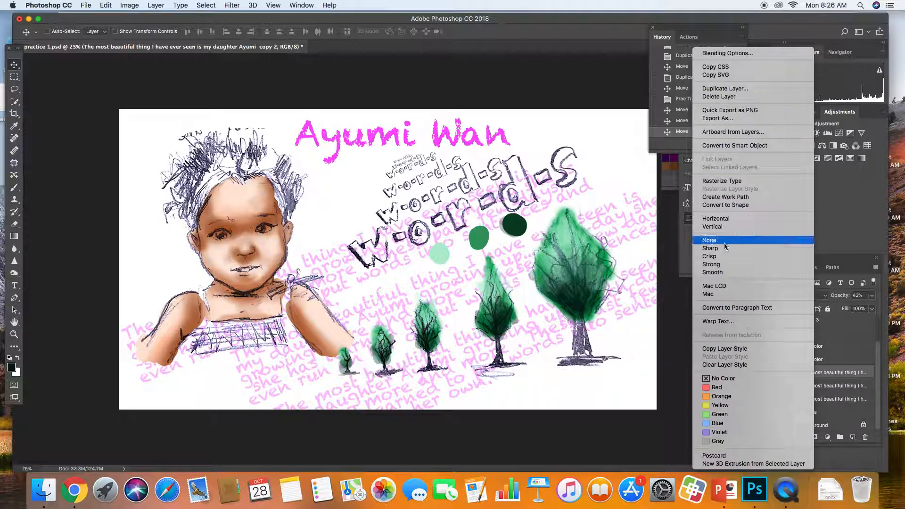
left_click(725, 88)
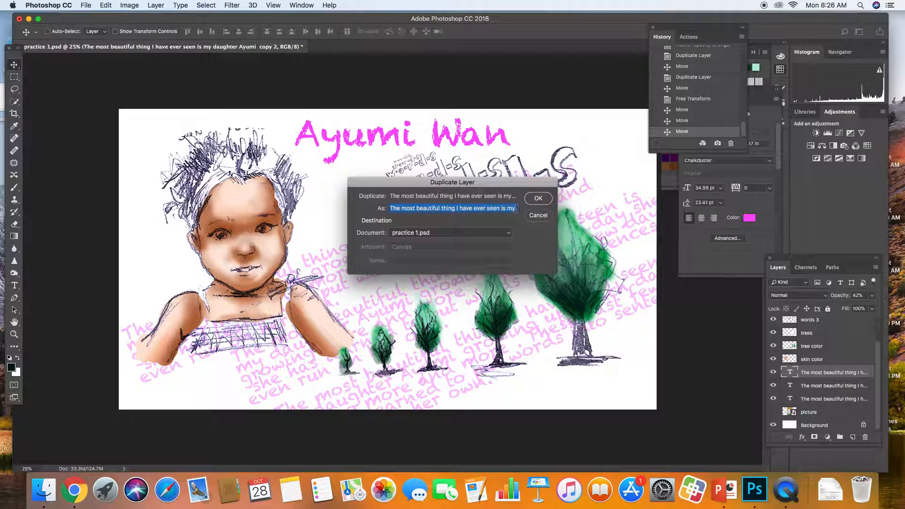
left_click(537, 198)
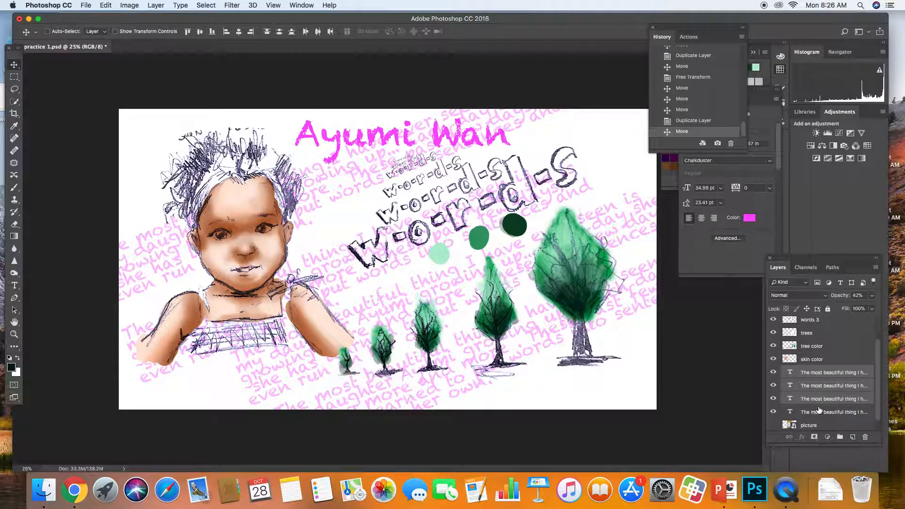
left_click_drag(860, 308, 840, 309)
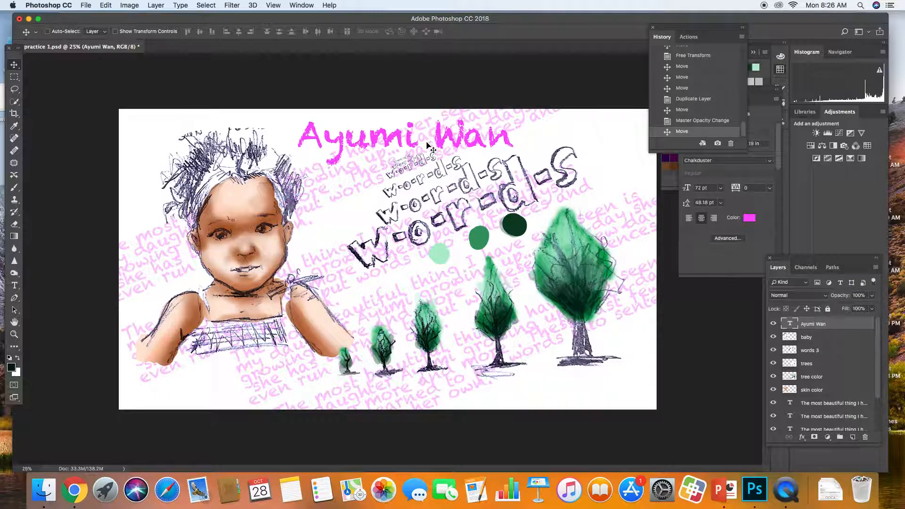
double_click(403, 137)
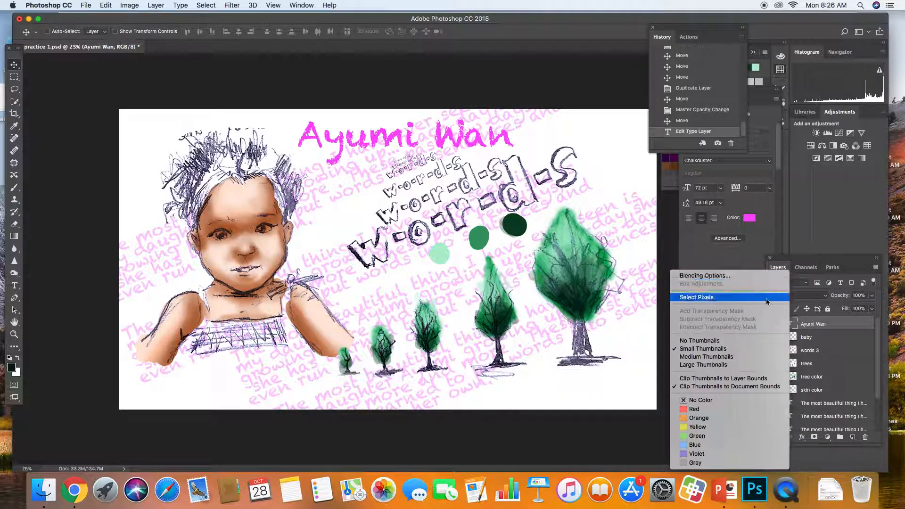
mouse_move(704, 275)
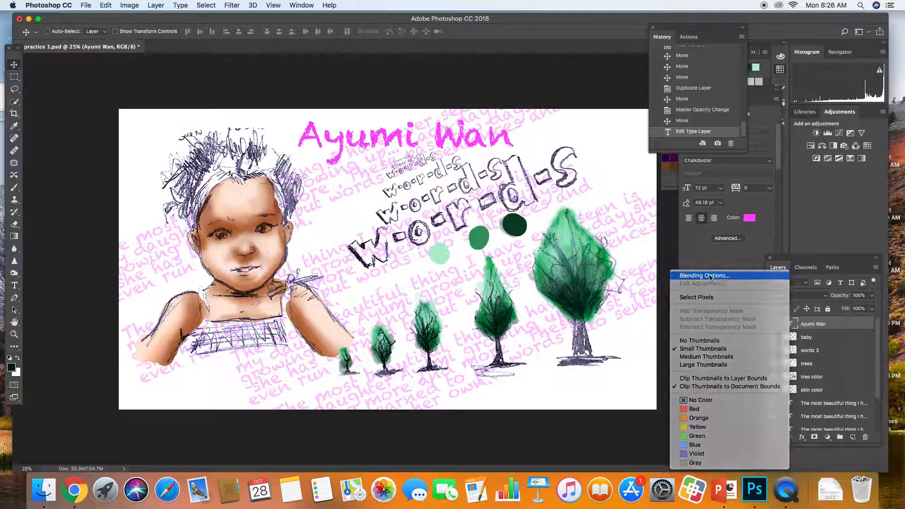
left_click(705, 275)
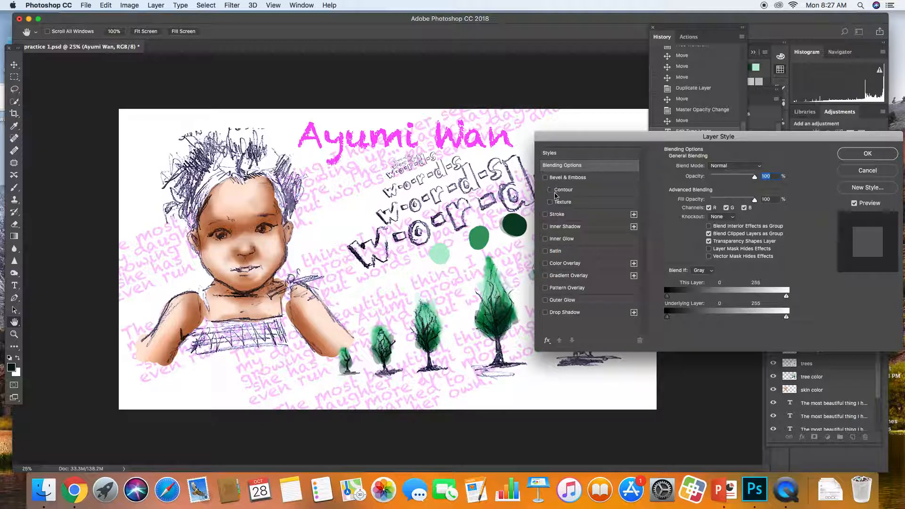
left_click(544, 214)
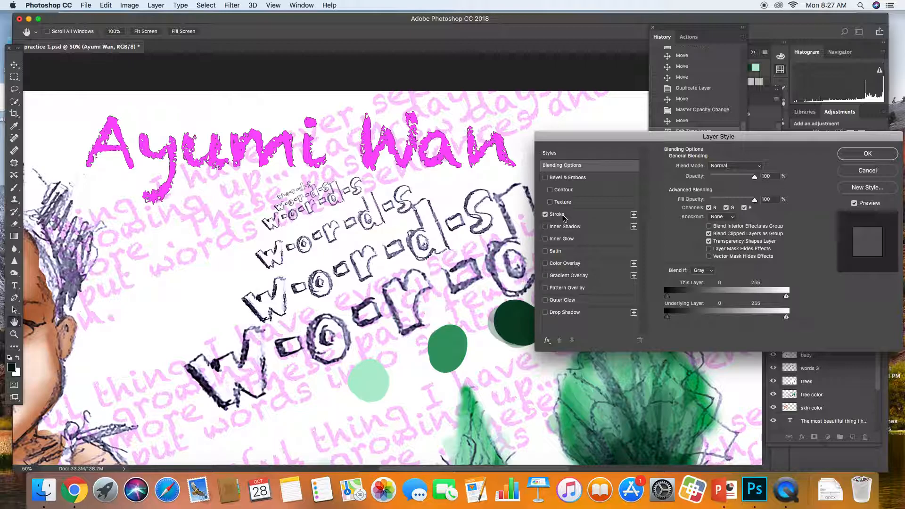
Set the title stroke to Outside, 18 px, at 100% opacity.
left_click(544, 214)
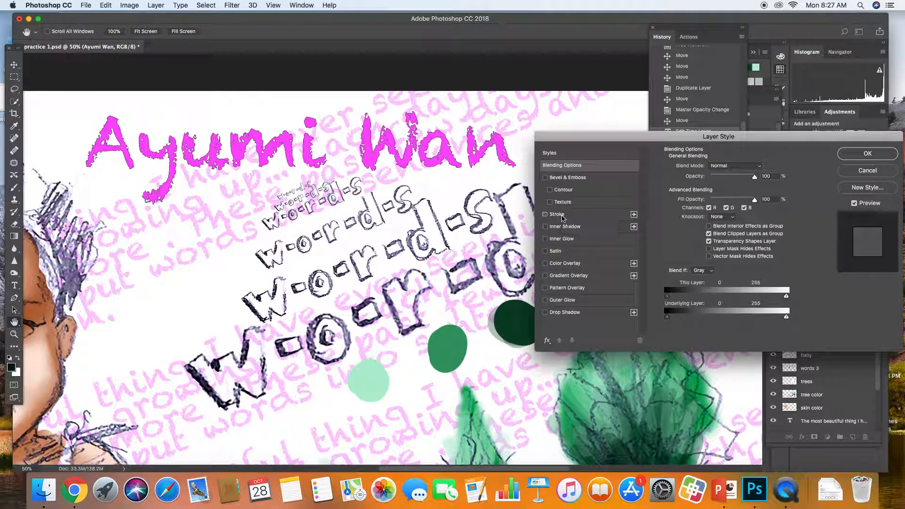
left_click(544, 214)
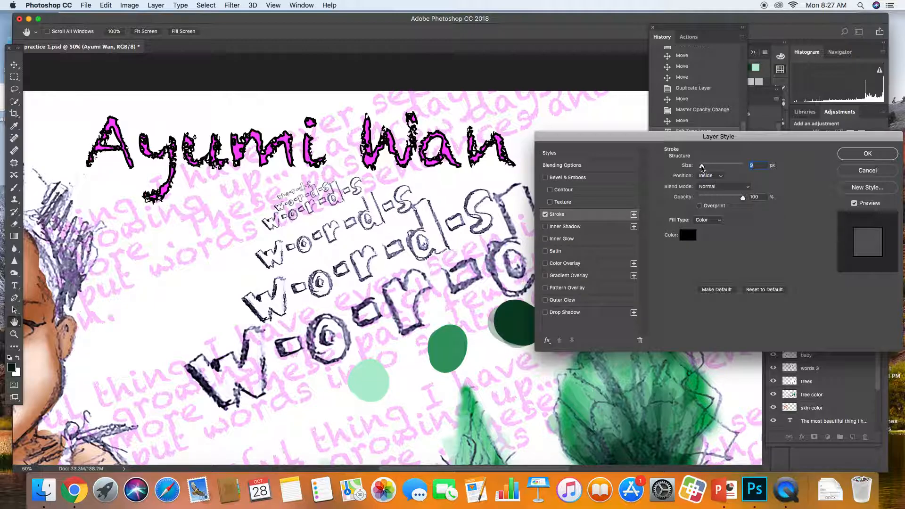
left_click(710, 176)
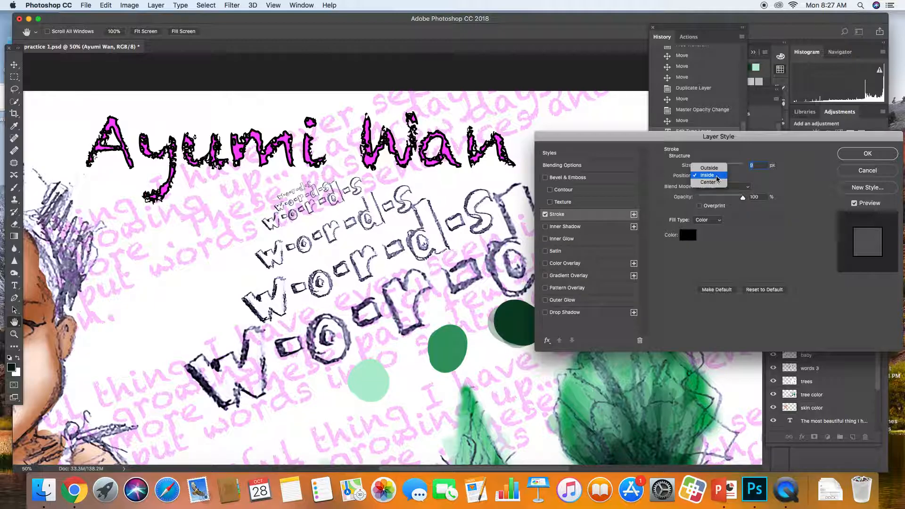
left_click(708, 168)
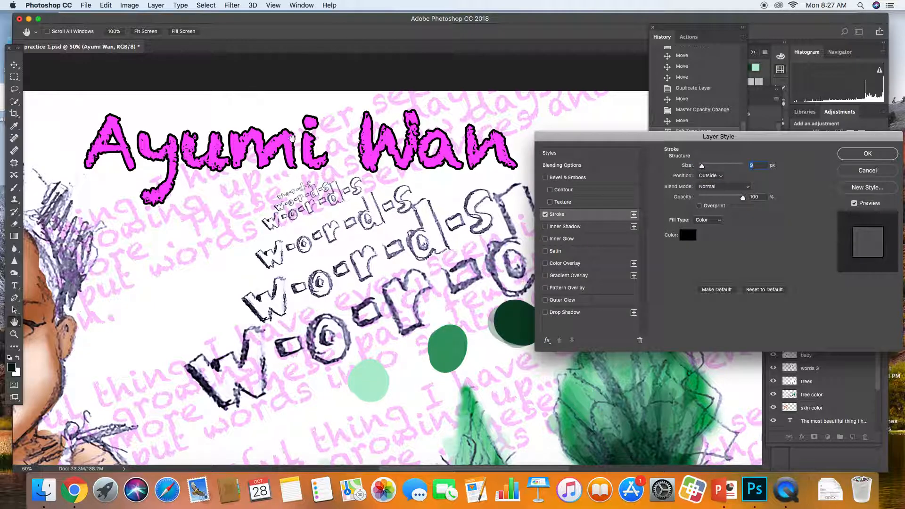
left_click_drag(701, 166, 750, 166)
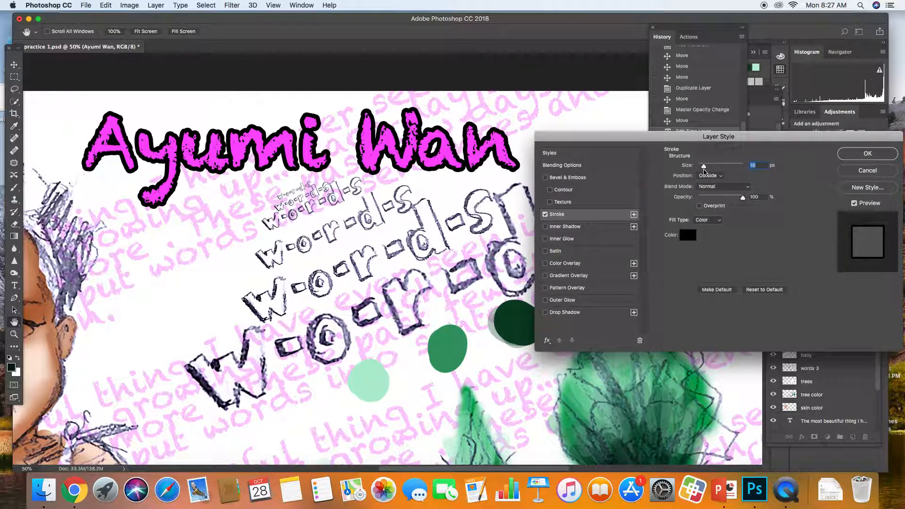
left_click_drag(743, 196, 752, 197)
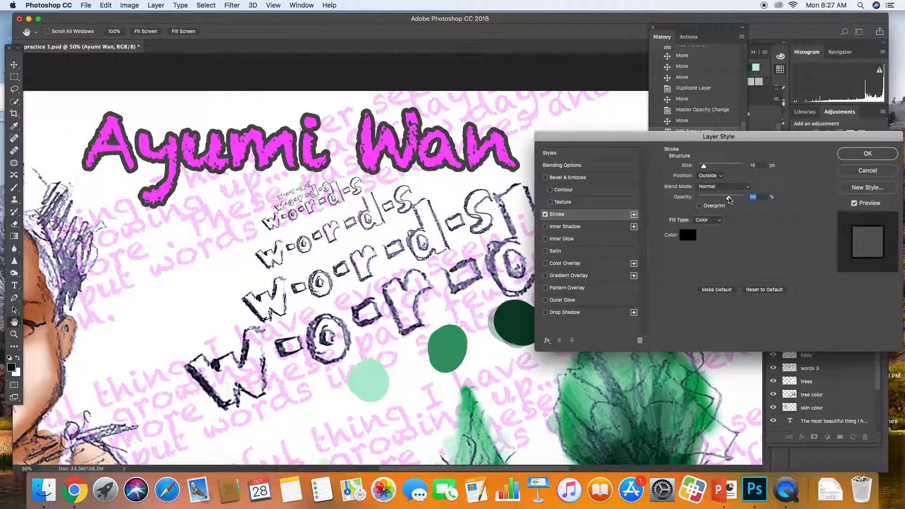
left_click_drag(752, 197, 768, 197)
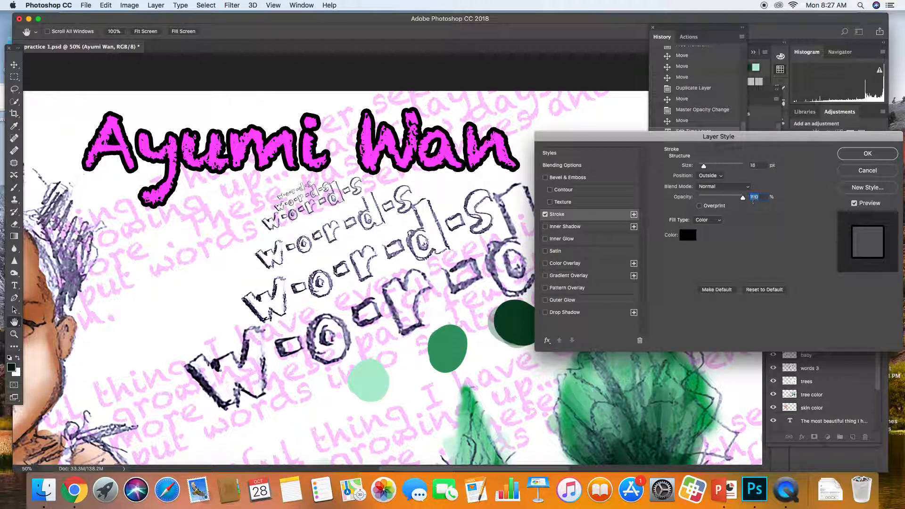
Color the title stroke dark maroon #3f1f2a.
left_click(706, 220)
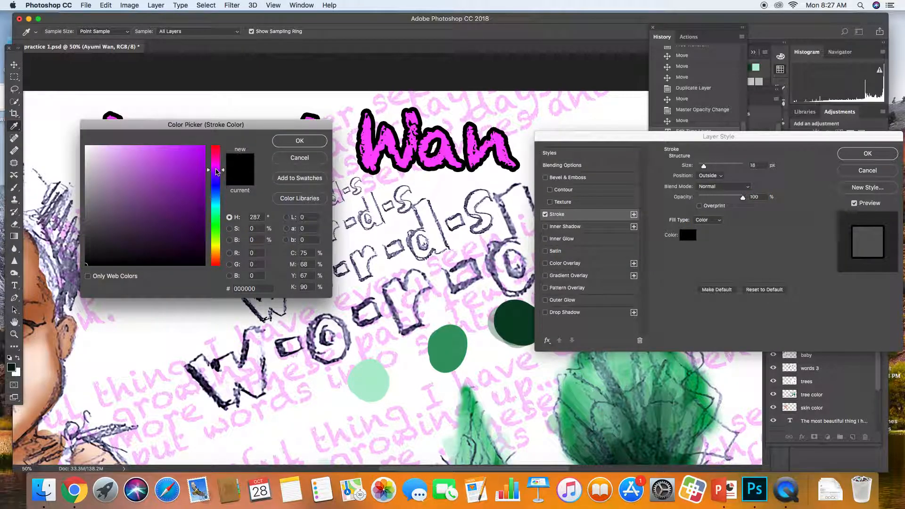
left_click(185, 242)
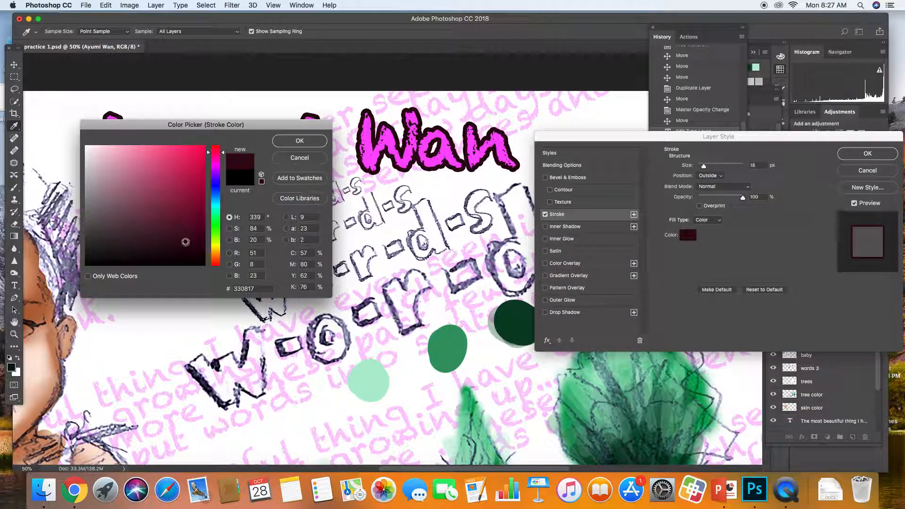
left_click(145, 236)
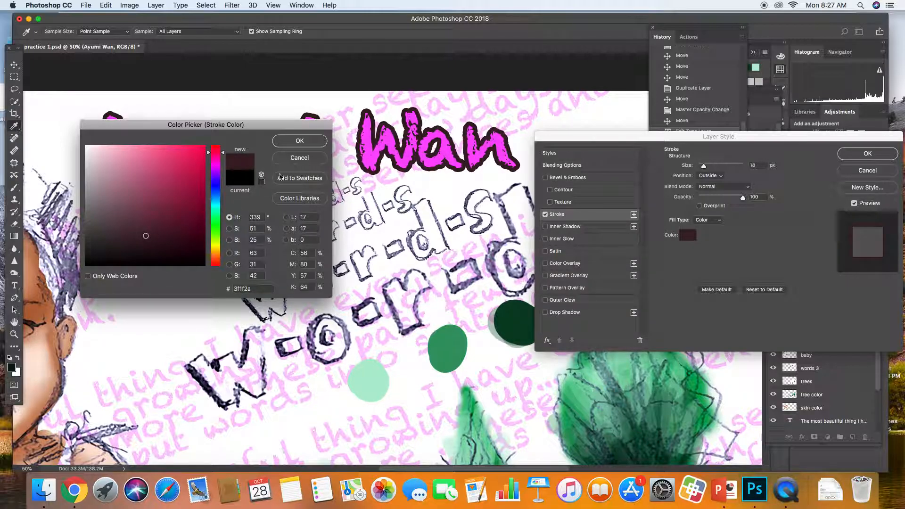
left_click(299, 157)
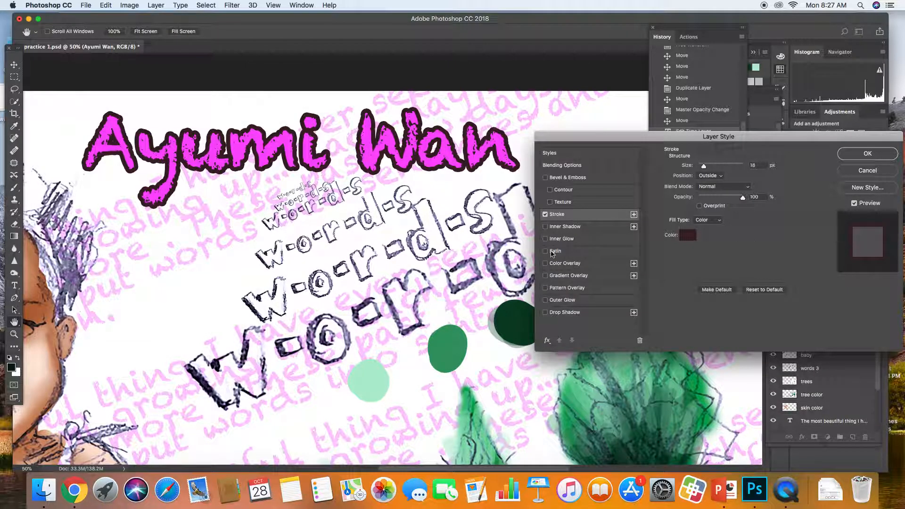
left_click(565, 226)
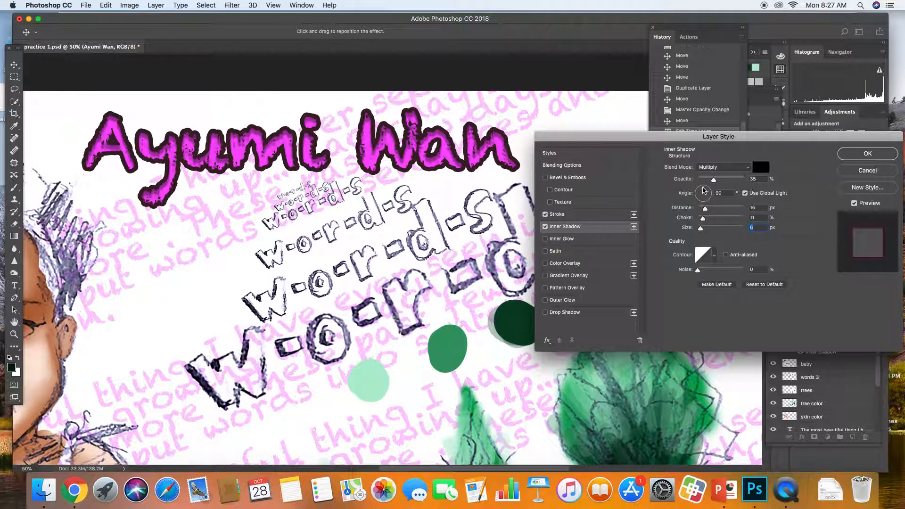
Set the inner shadow angle to 154° and commit the stroke and shadow styles.
left_click_drag(703, 192, 704, 190)
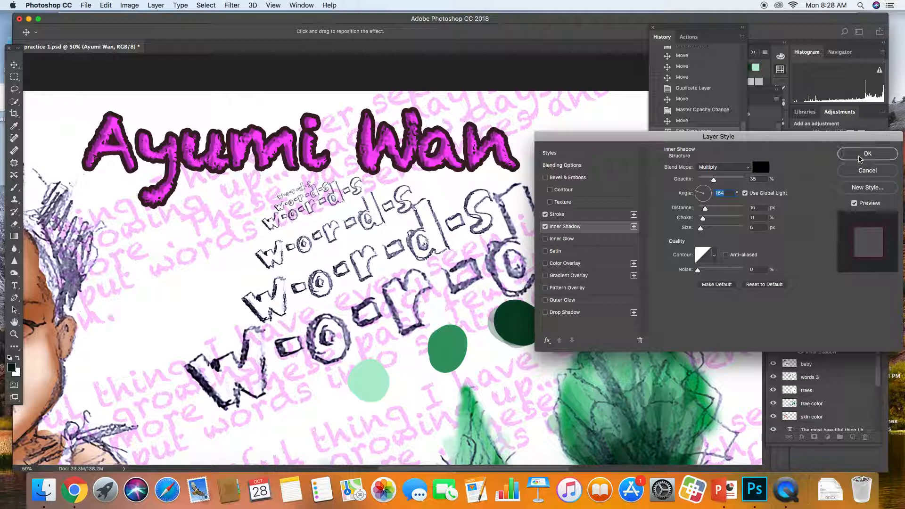
left_click(867, 154)
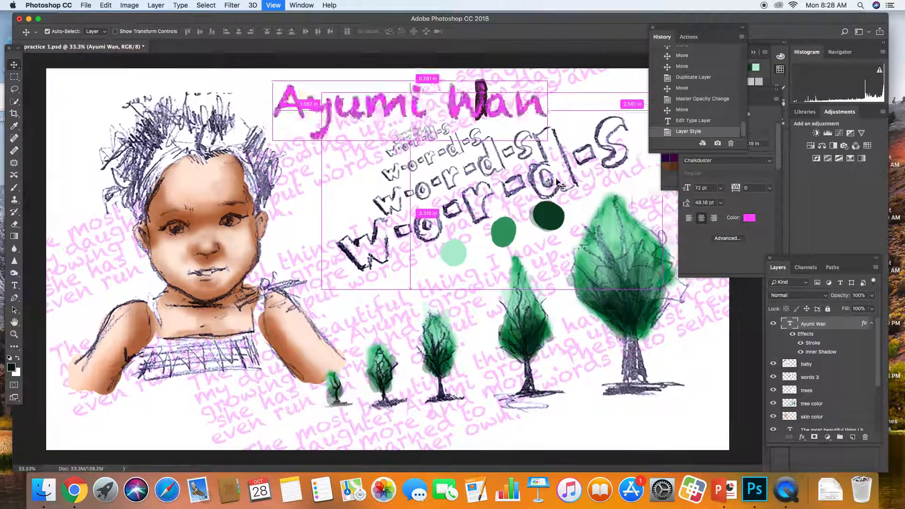